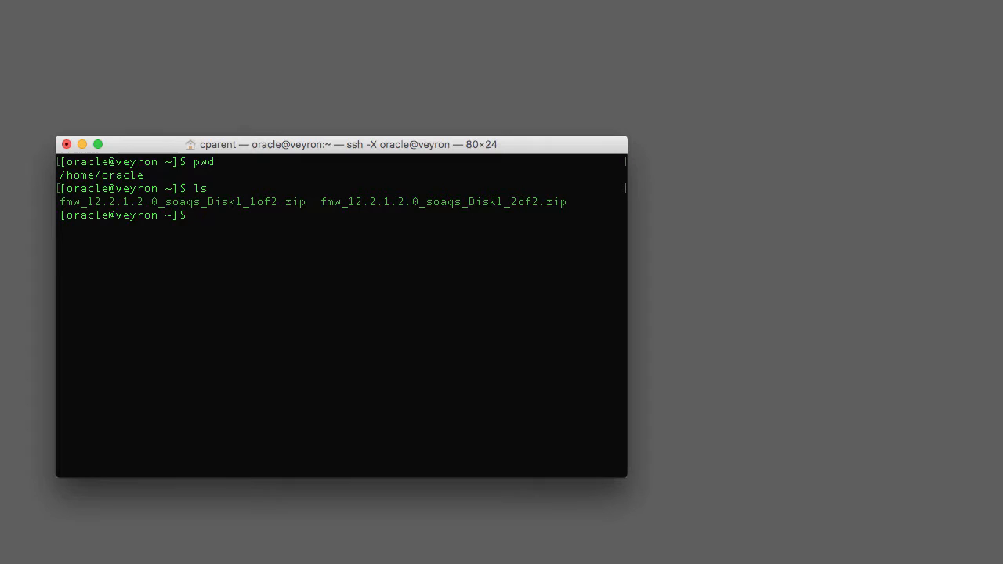
- Unzip fmw_12.2.1.2.0_soaqs_Disk1_1of2.zip and Disk1_2of2.zip into the quickstart jar files
type("u")
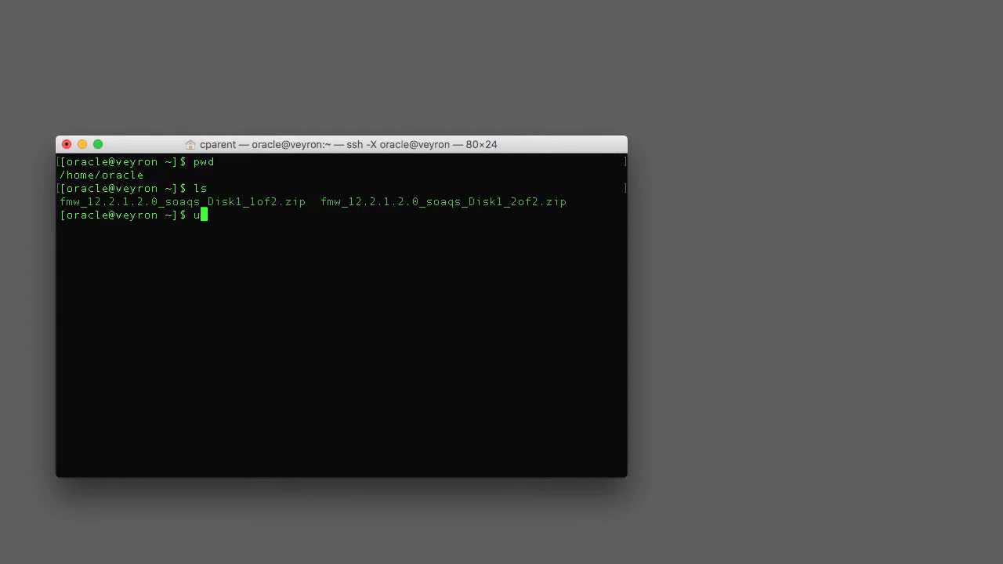
type("nzip fmw")
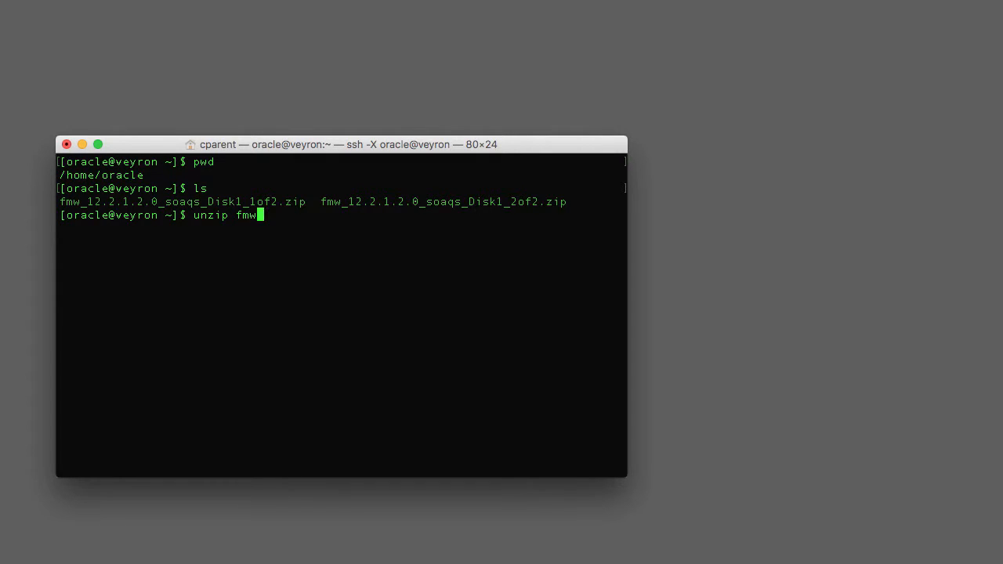
type("_12.2.1.2.0_soaqs_Disk1_s")
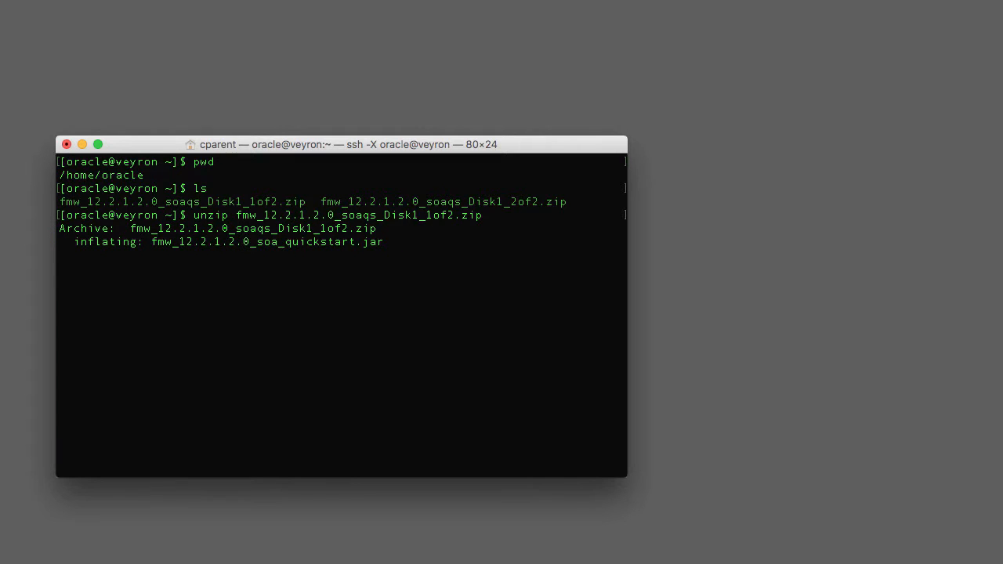
type("unzip fmw_12.2.1.2.0_soaqs_Disk1_")
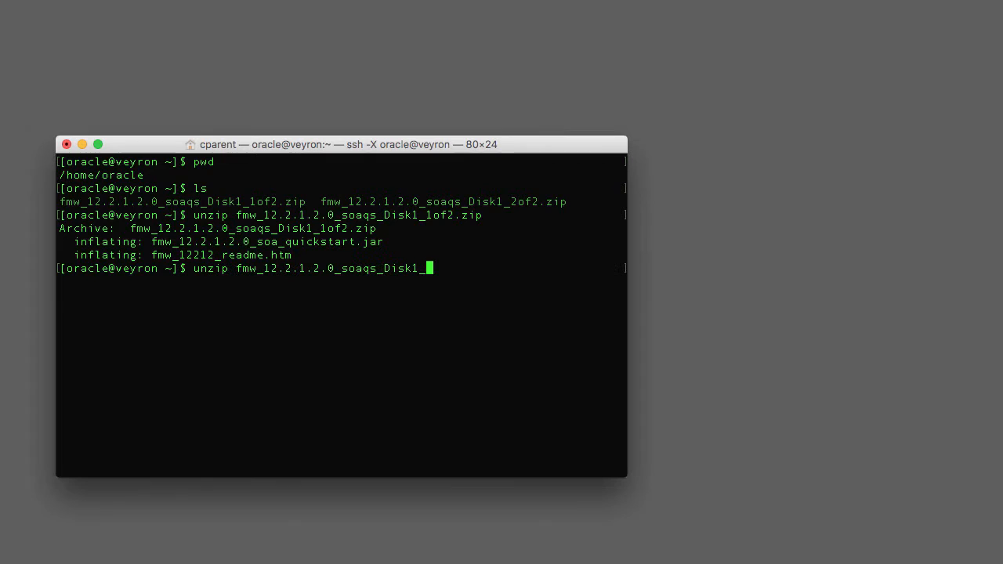
key("Return")
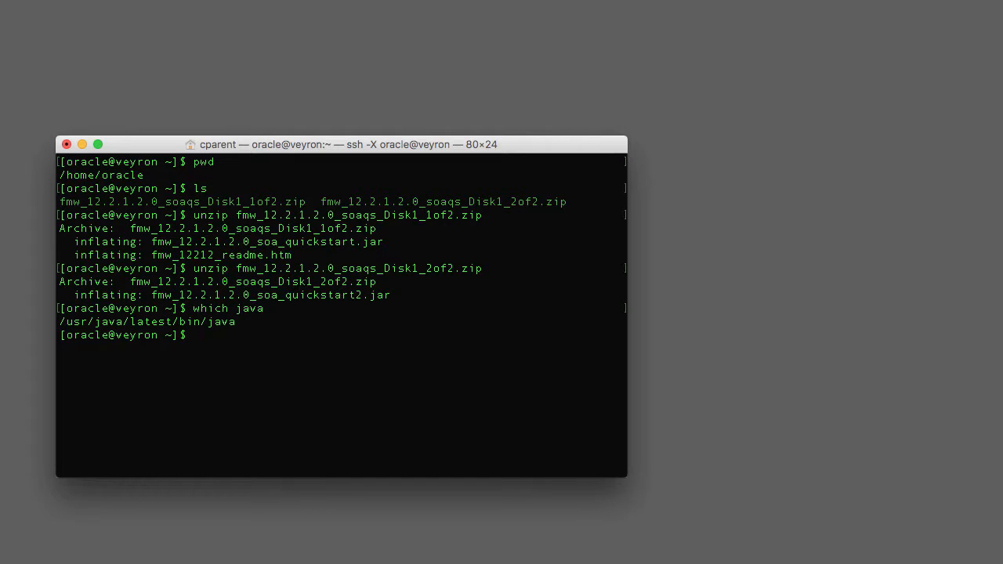
- Run 'java -version' to confirm Java 1.8.0_112 64-bit HotSpot is installed
type("java -version")
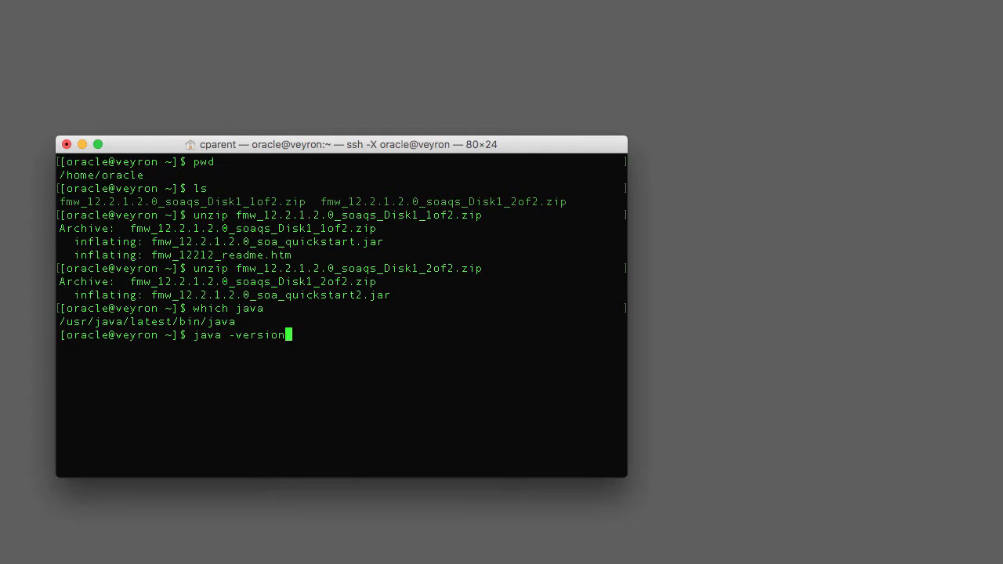
key("Return")
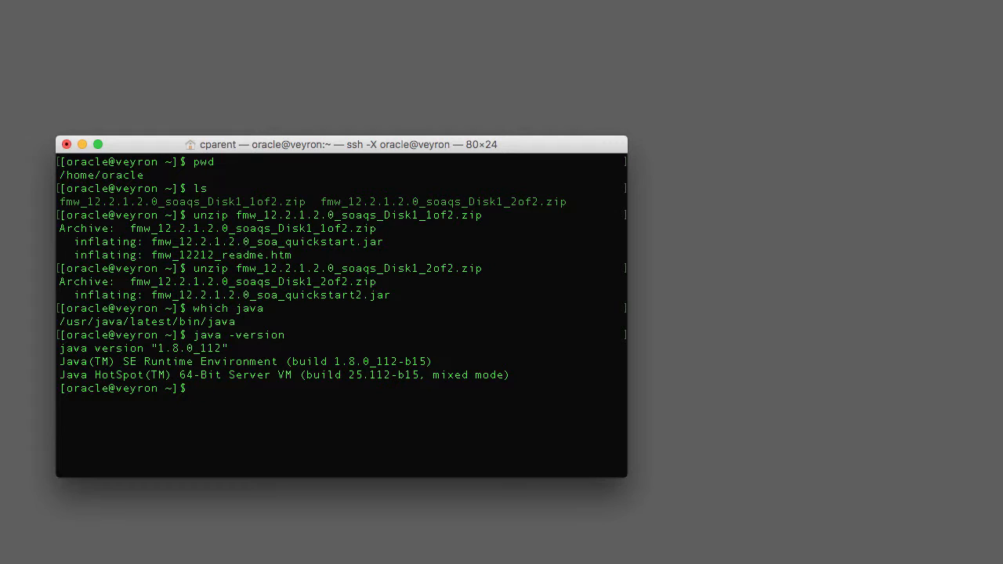
- Launch fmw_12.2.1.2.0_soa_quickstart.jar with /usr/java/latest/bin/java -jar
type("/usr/java/latest/")
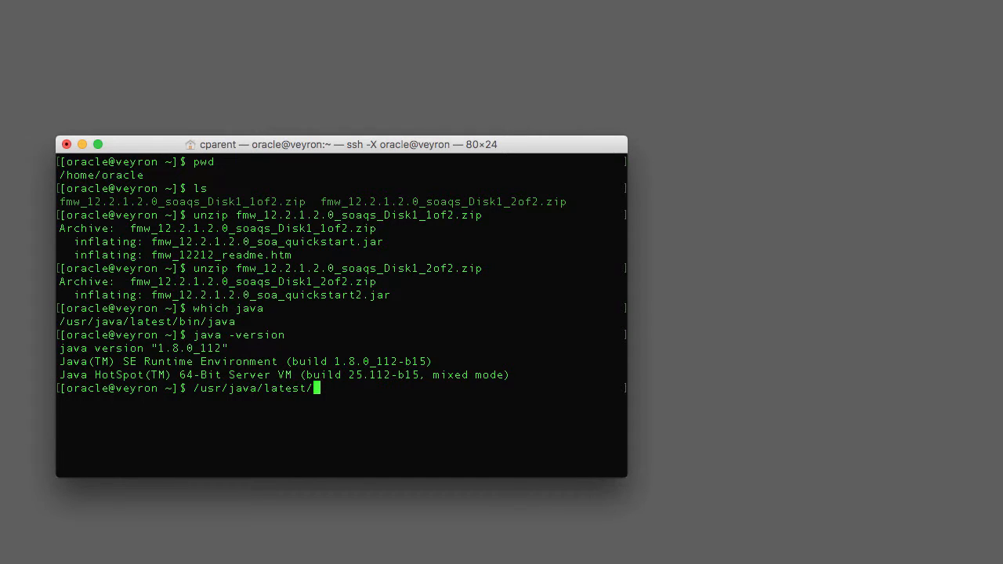
type("bin/pa")
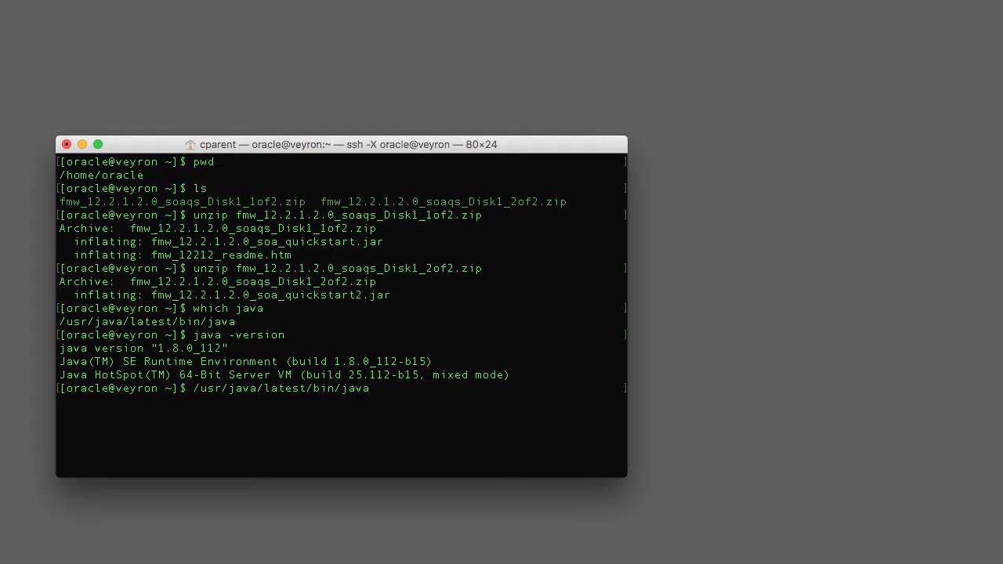
type("-jar fmw_12.2.1.2.0_soa")
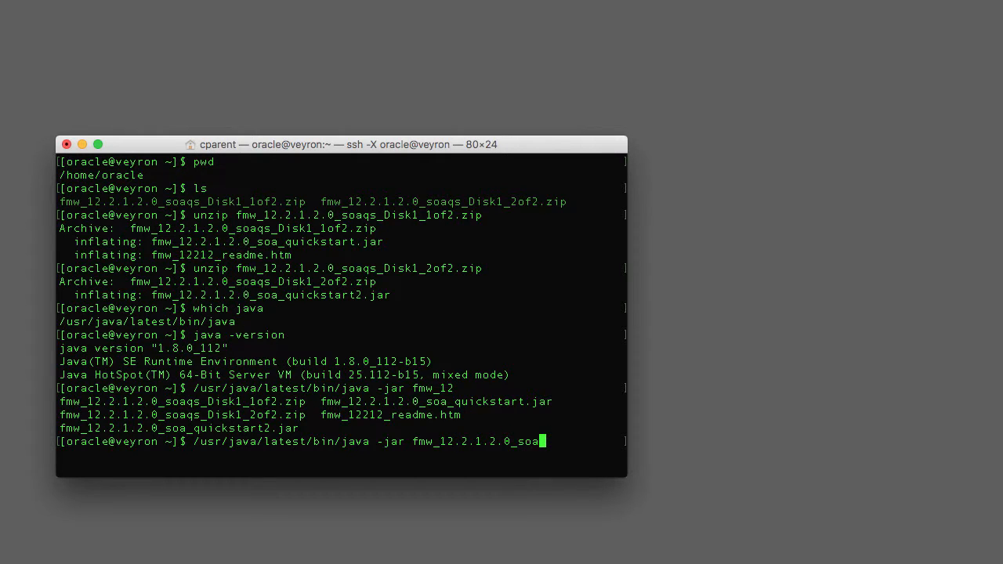
type("quickstart")
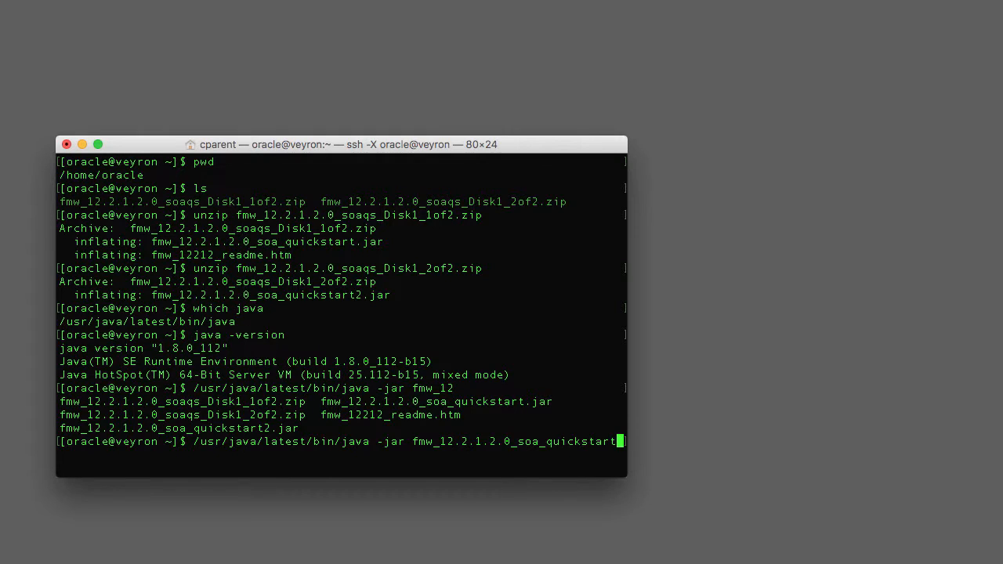
type(".jar")
type("y")
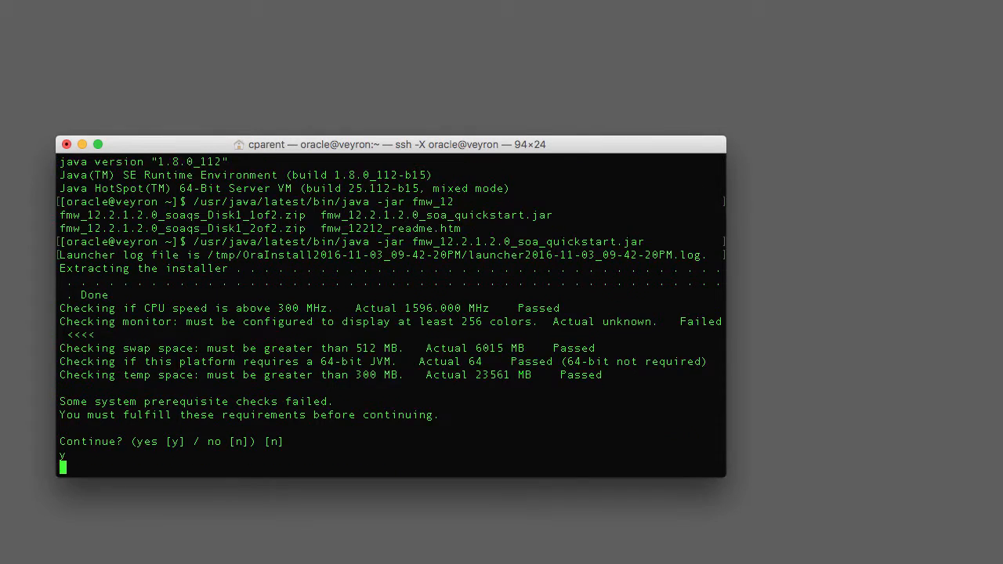
- Continue past the failed colour-display check so the installer Welcome page (step 1 of 7) opens
key("Return")
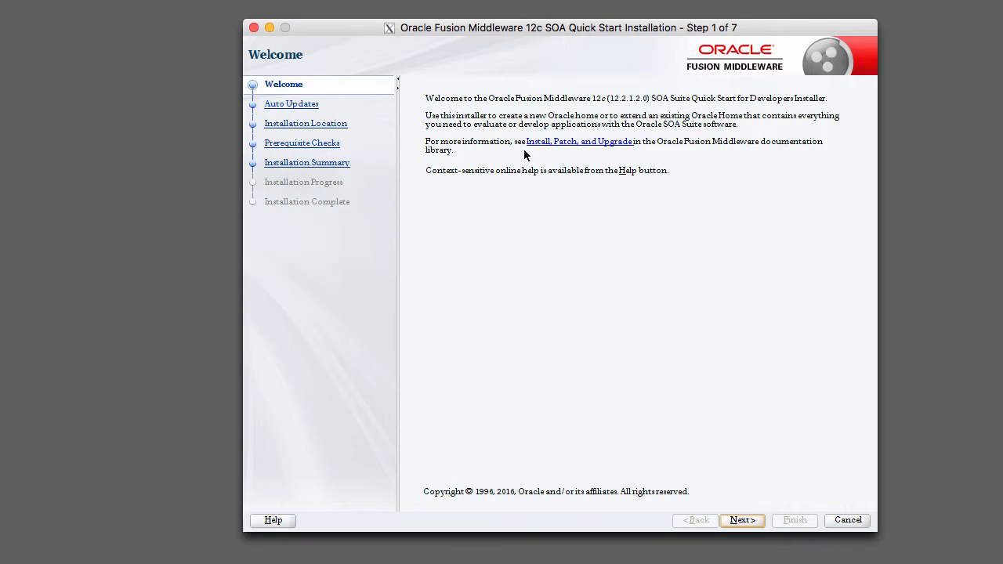
mouse_move(504, 207)
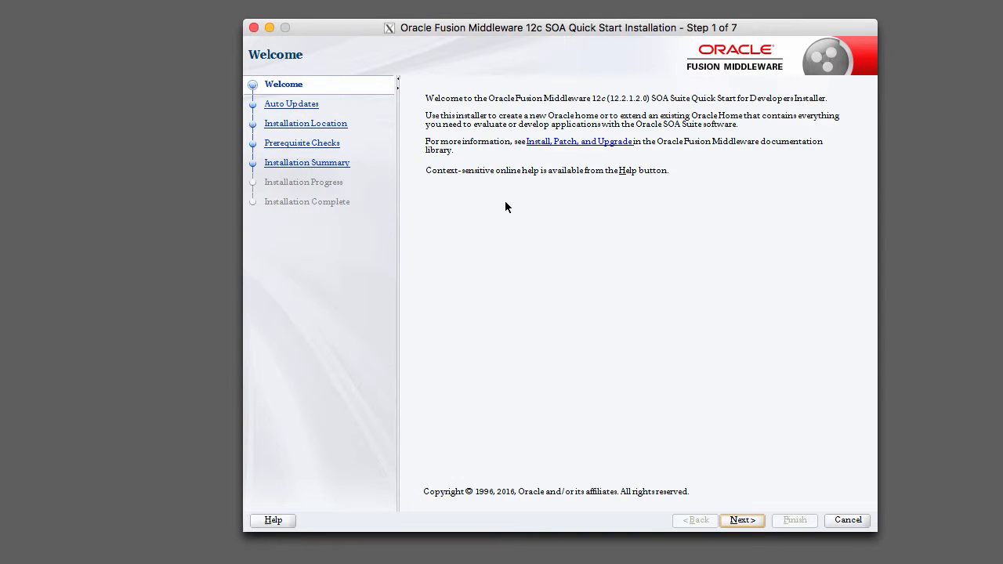
mouse_move(667, 246)
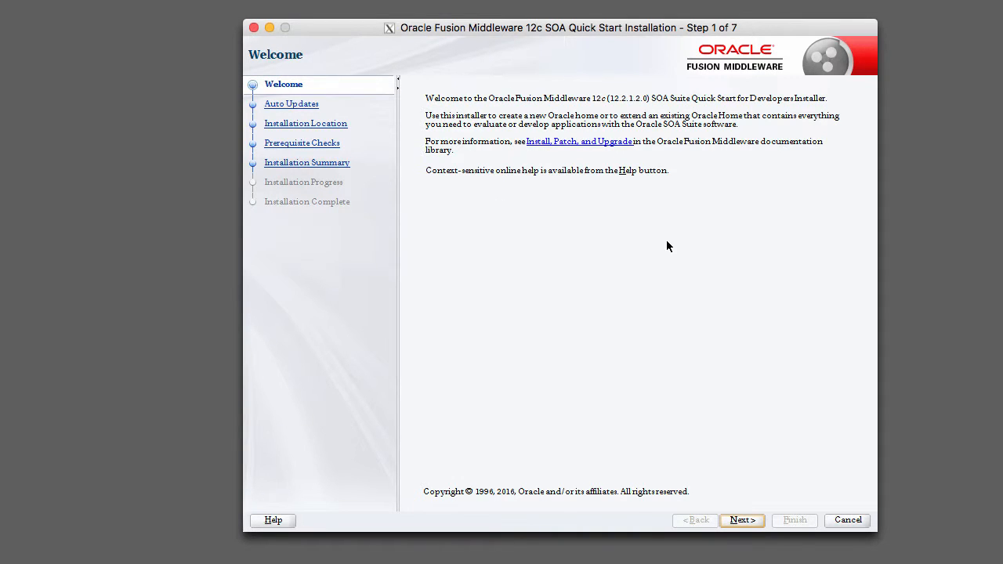
mouse_move(690, 425)
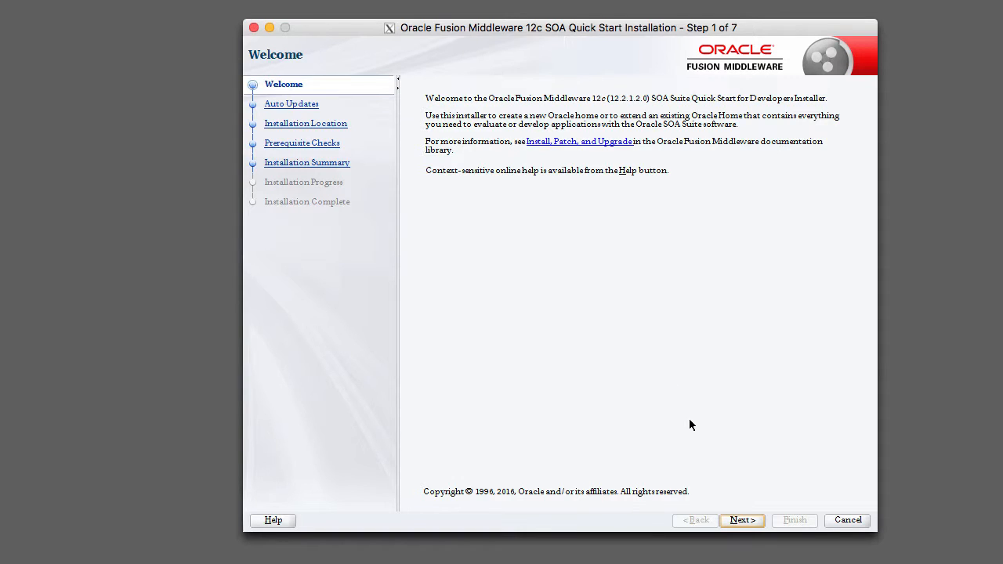
mouse_move(724, 493)
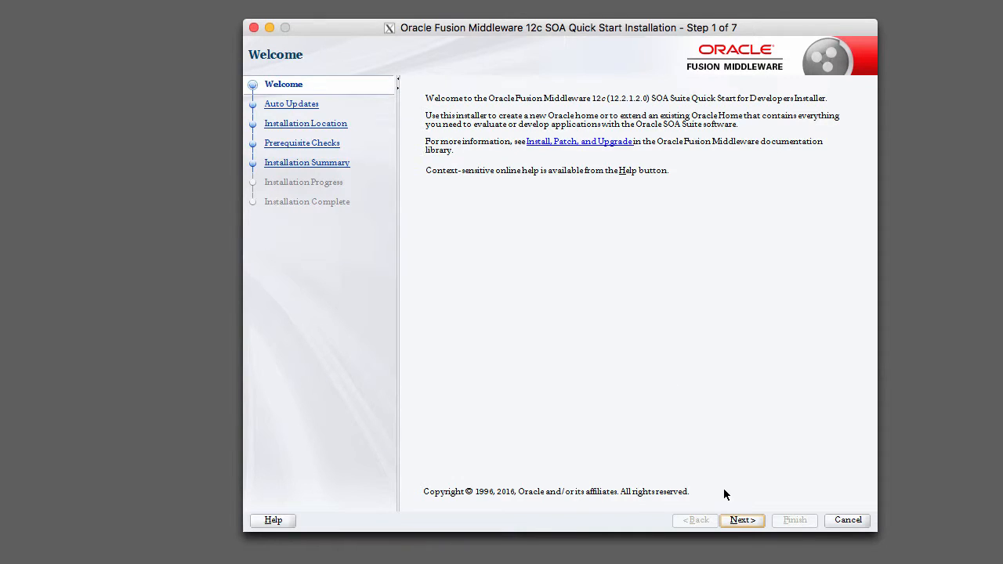
- Advance past Welcome, keep Skip Auto Updates selected, and reach Installation Location
left_click(741, 520)
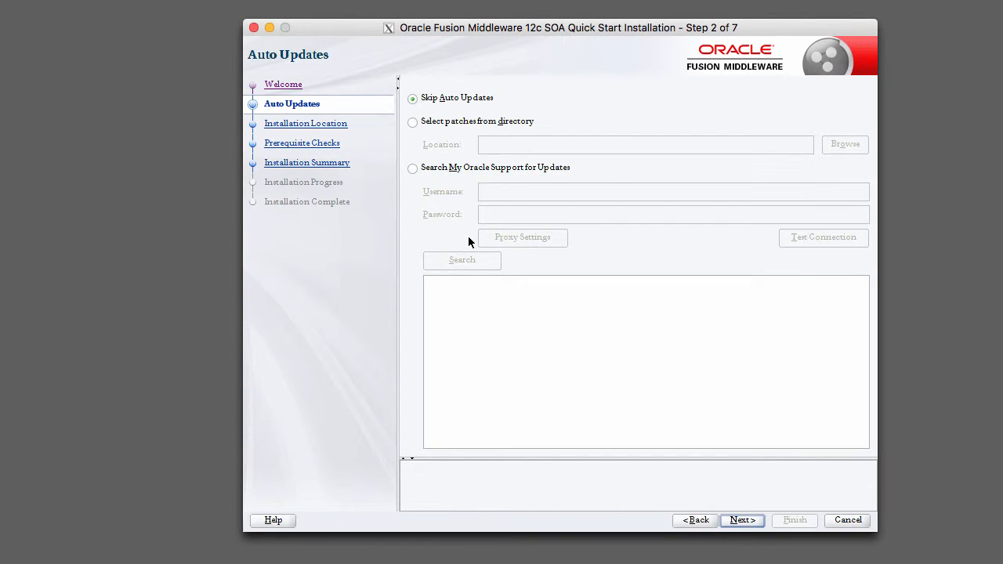
left_click(414, 168)
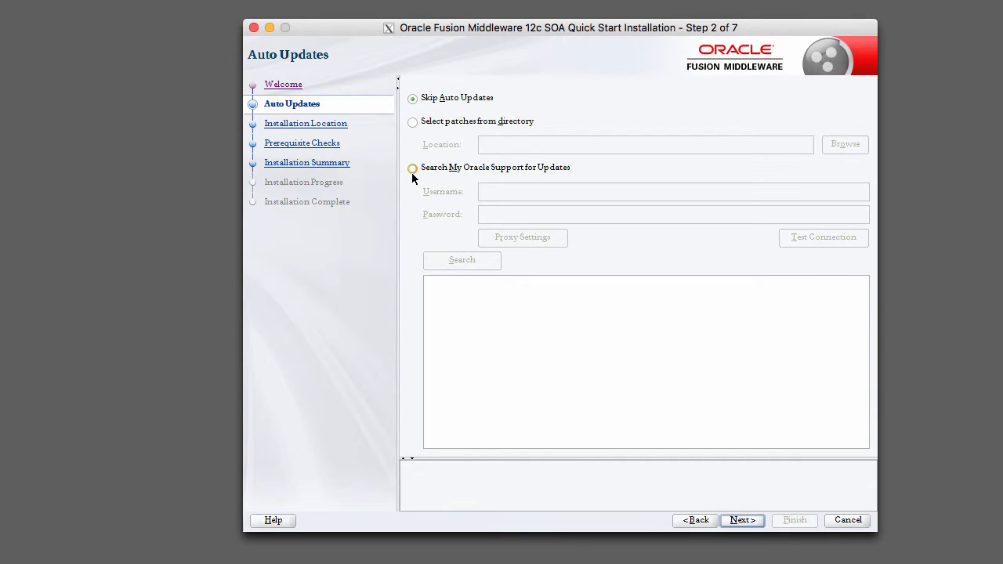
mouse_move(464, 197)
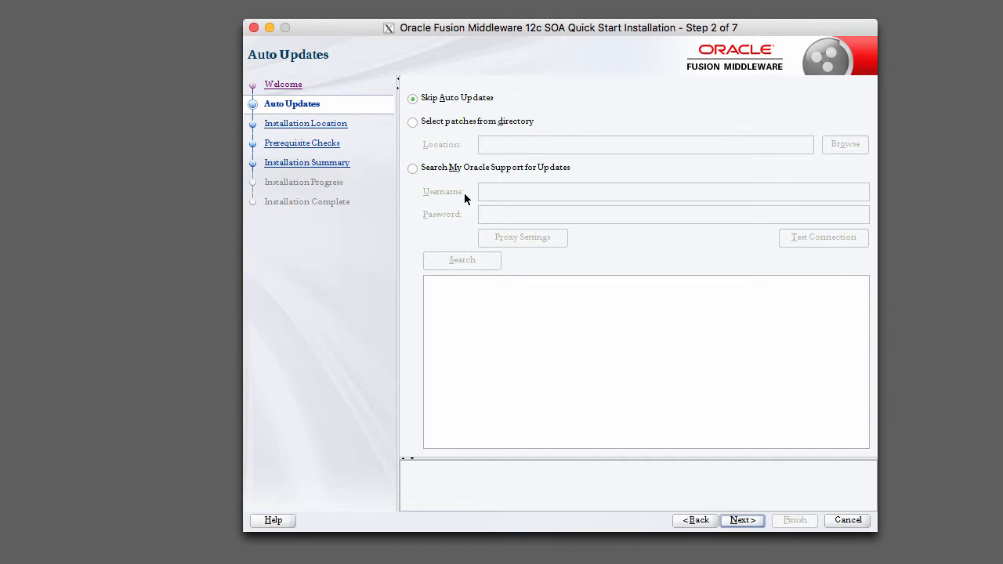
mouse_move(539, 216)
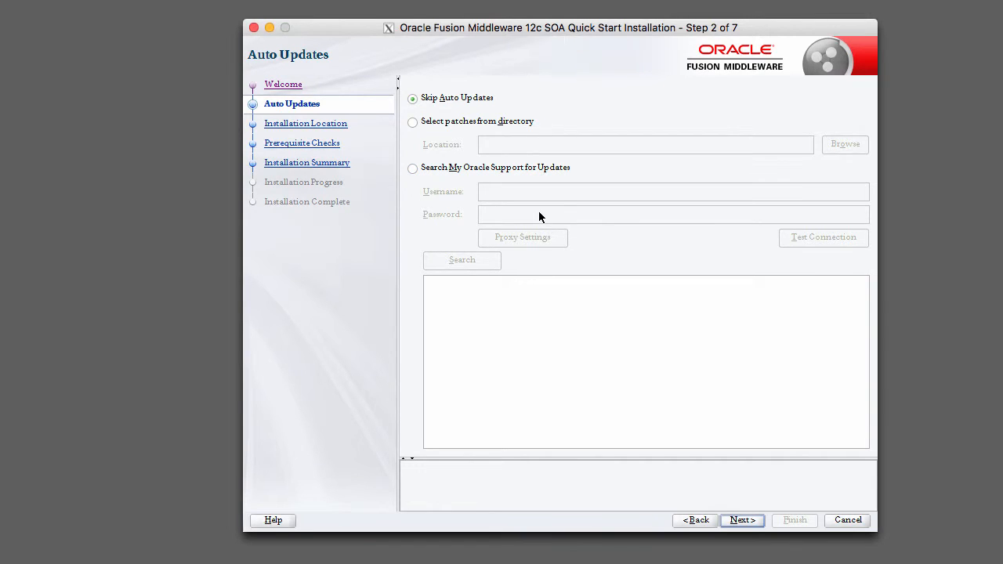
mouse_move(536, 202)
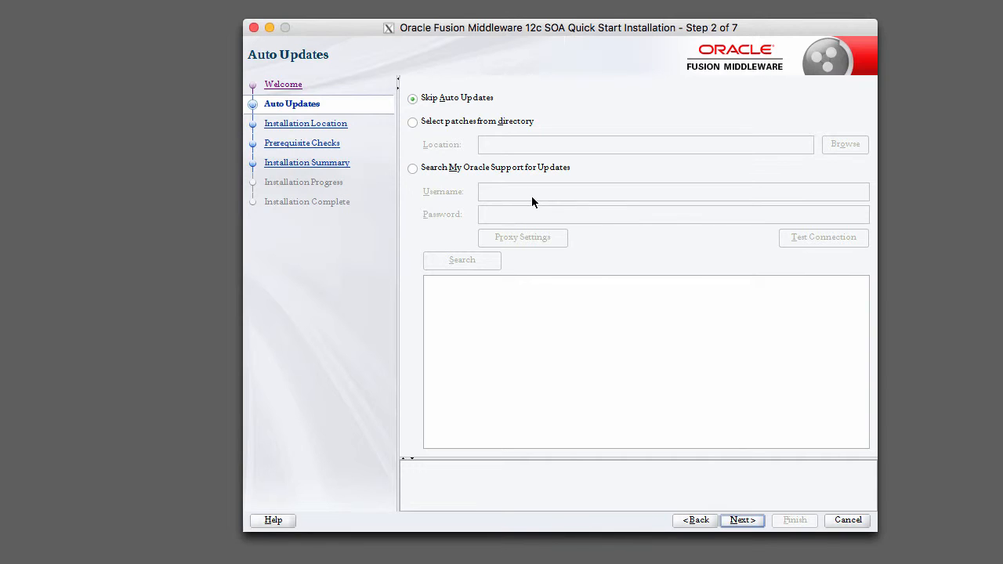
mouse_move(667, 322)
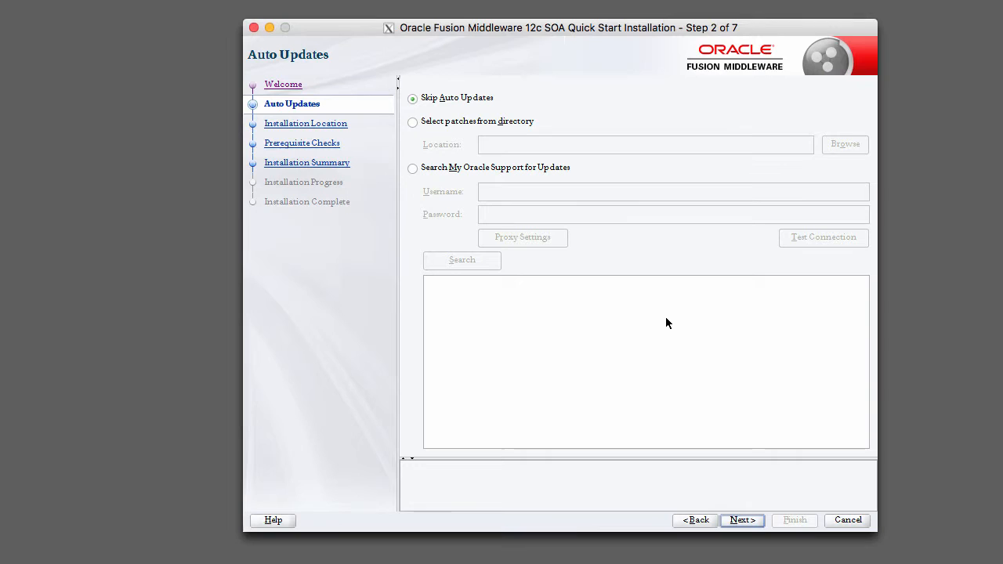
mouse_move(501, 100)
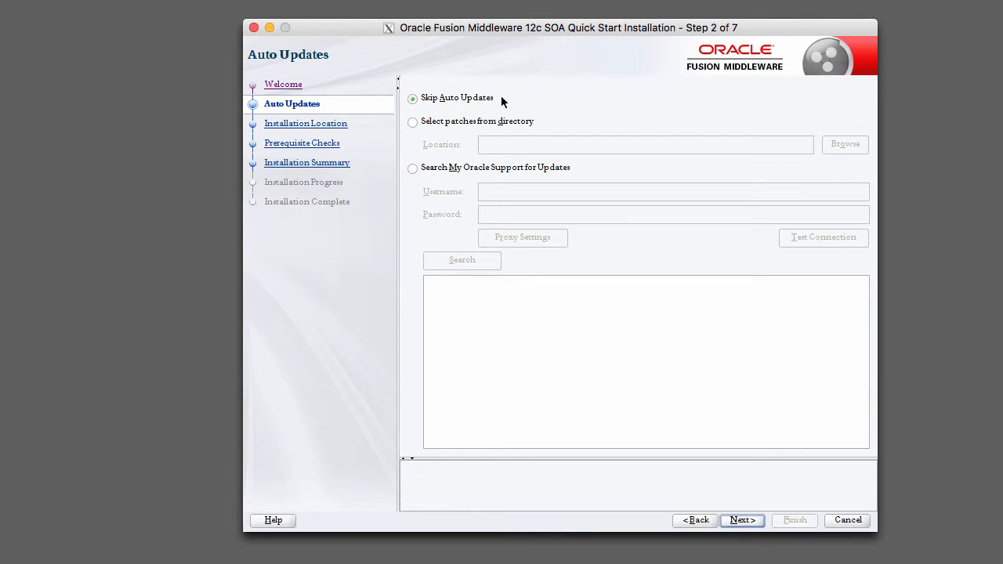
mouse_move(827, 551)
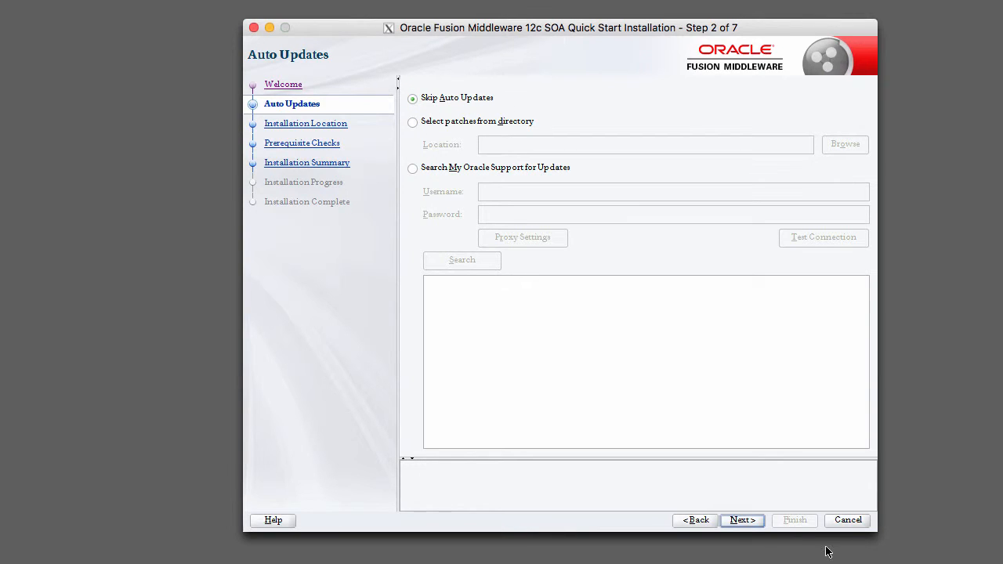
left_click(739, 520)
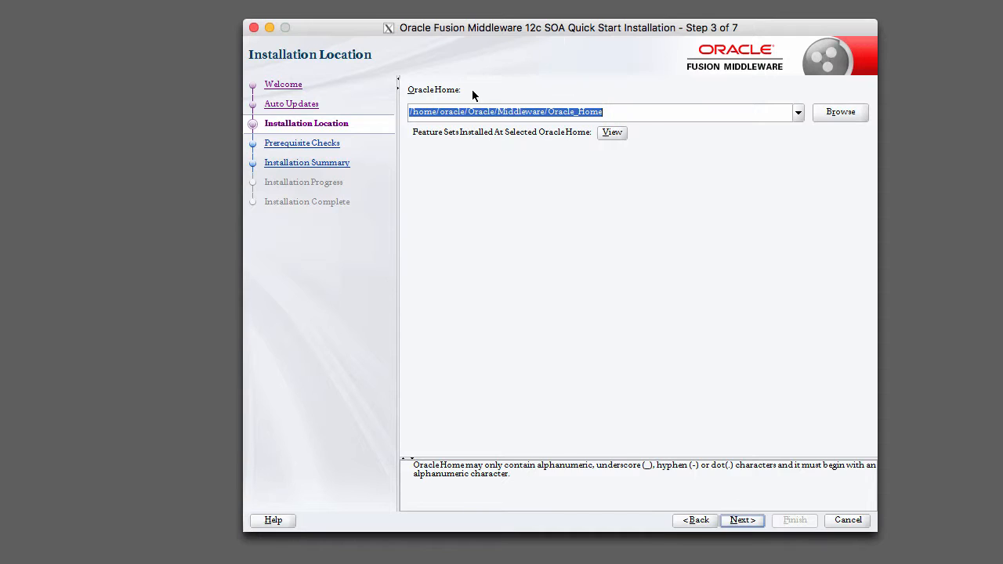
mouse_move(463, 180)
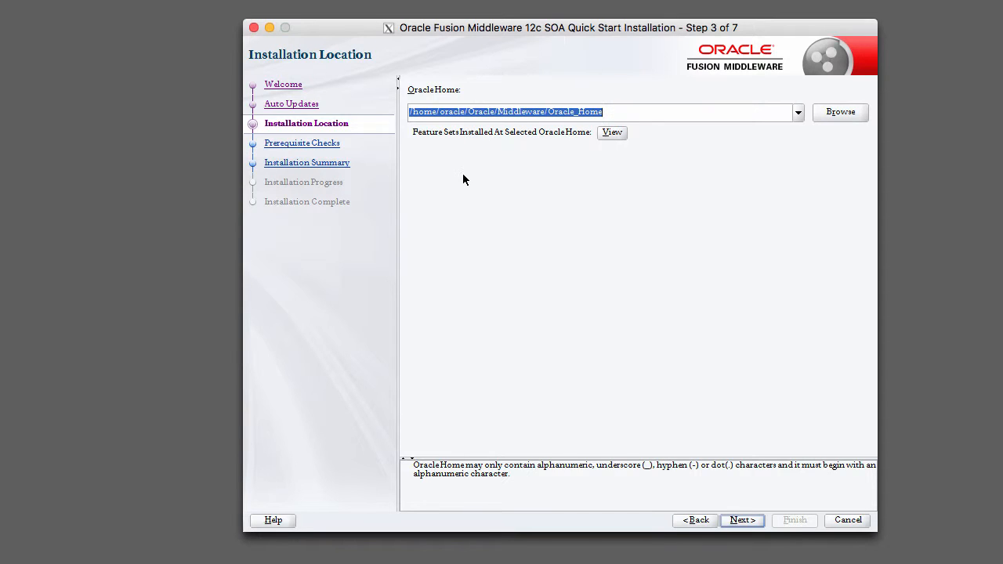
left_click(455, 112)
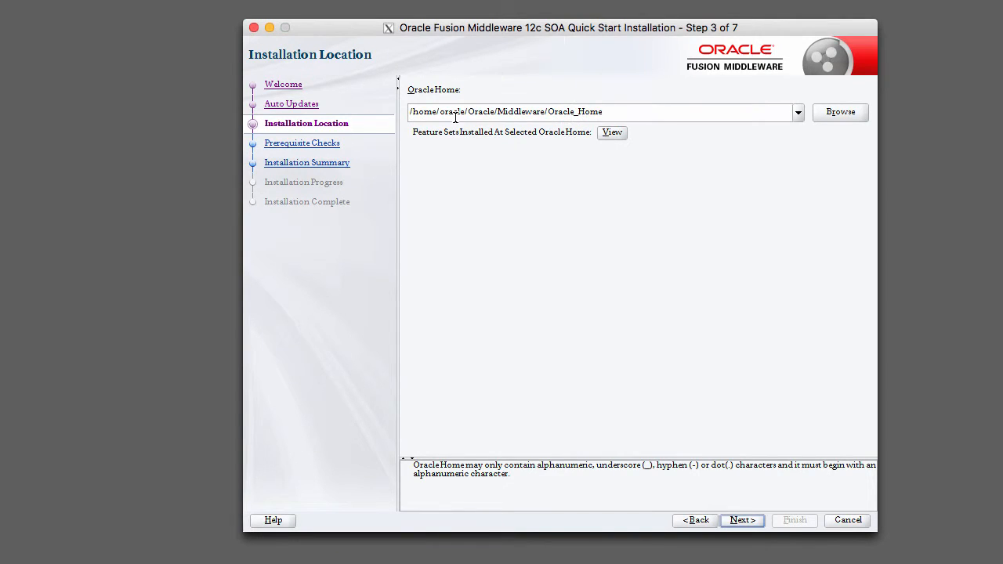
mouse_move(594, 132)
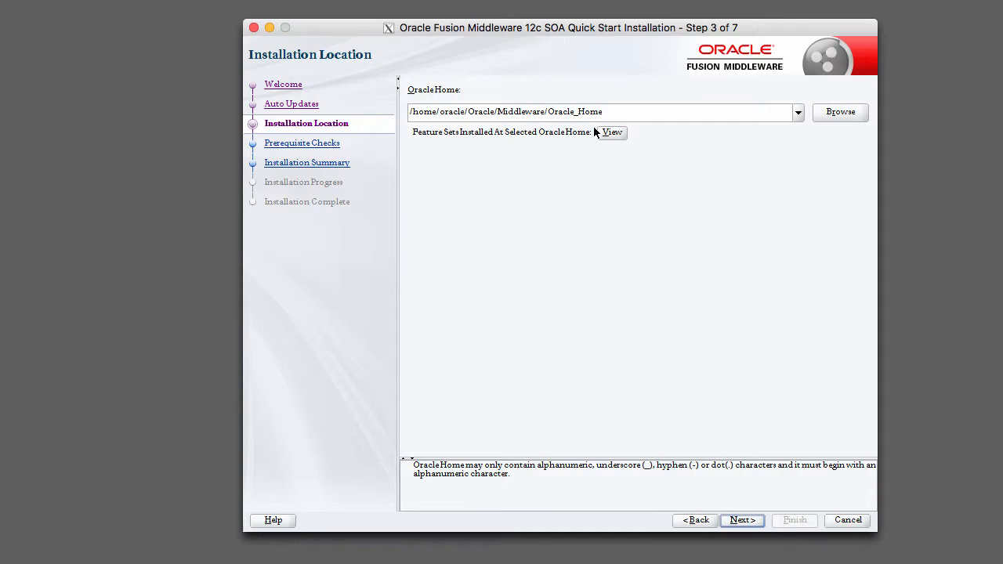
mouse_move(589, 144)
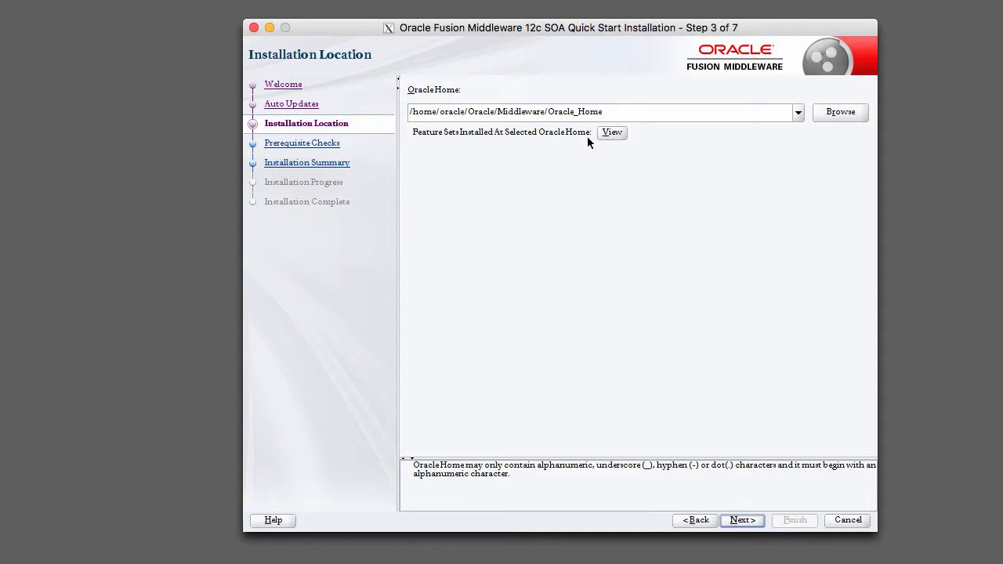
mouse_move(582, 148)
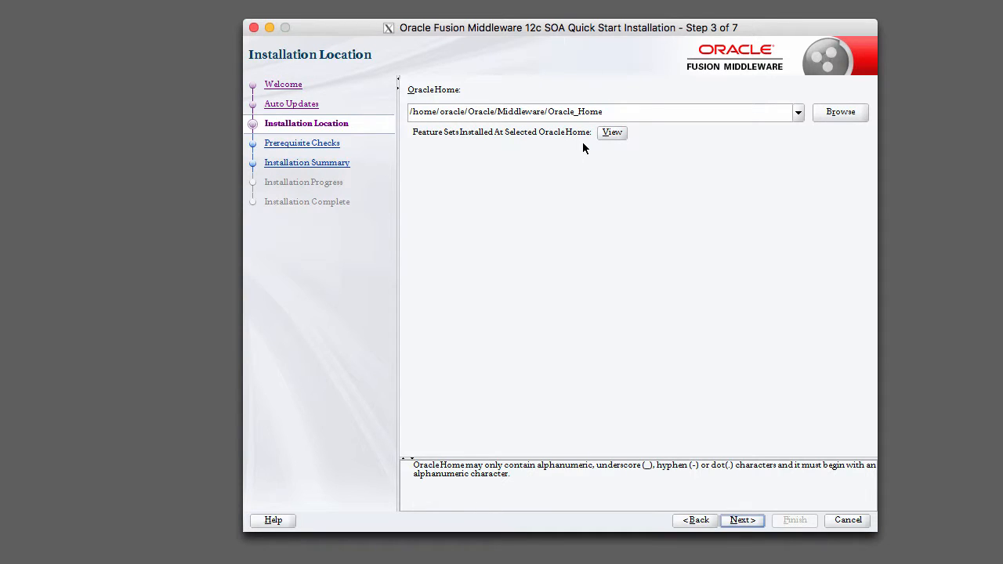
mouse_move(517, 153)
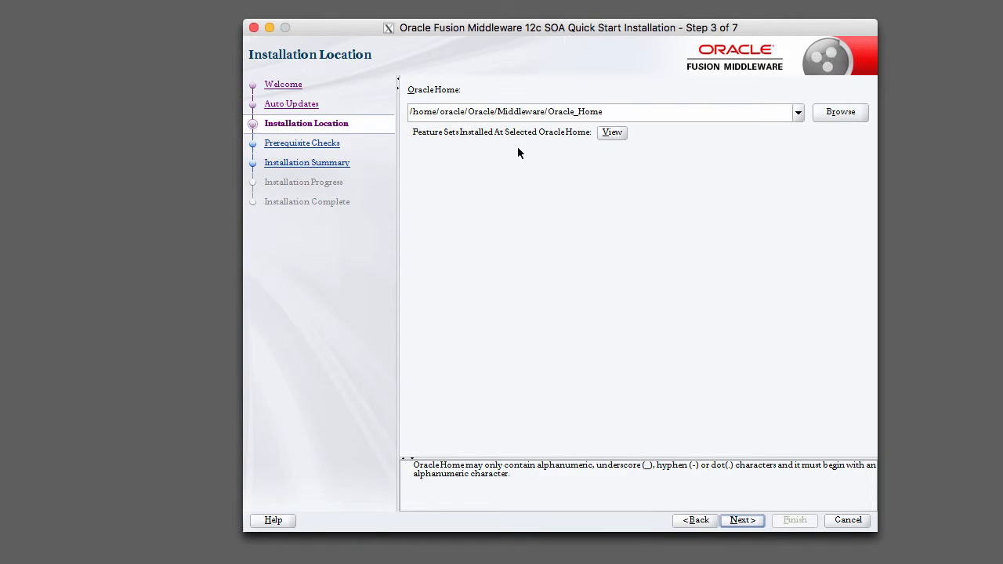
mouse_move(451, 127)
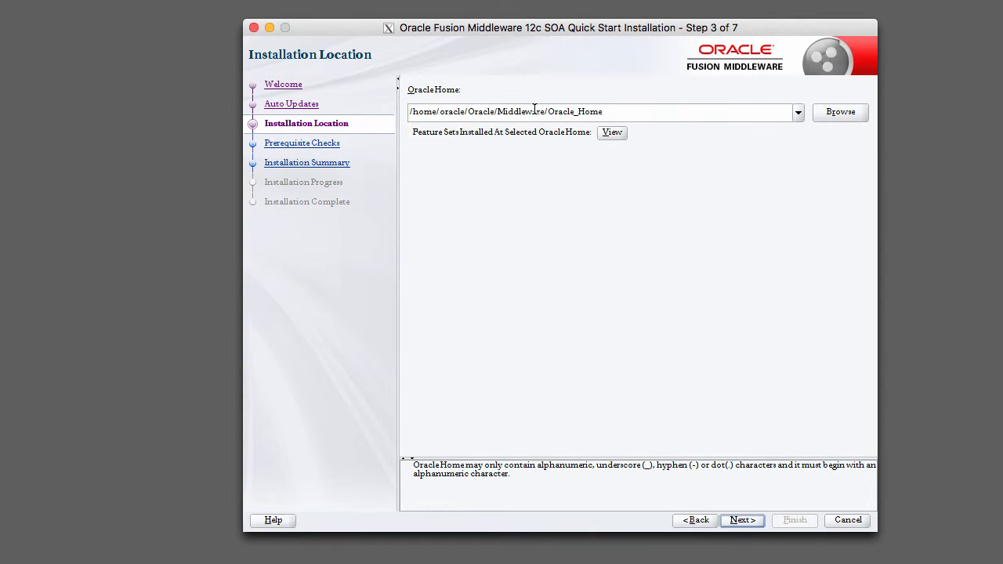
triple_click(603, 111)
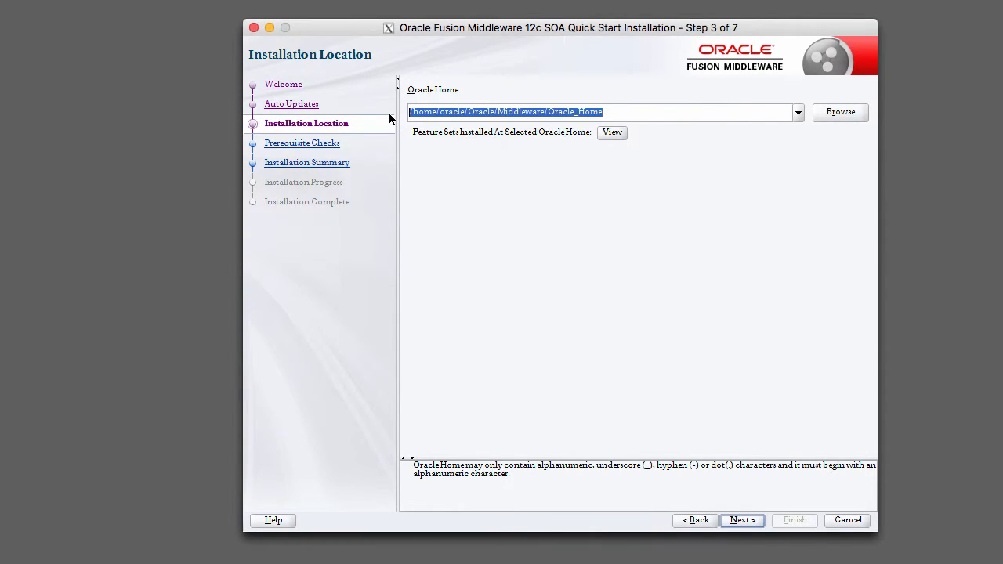
left_click(671, 111)
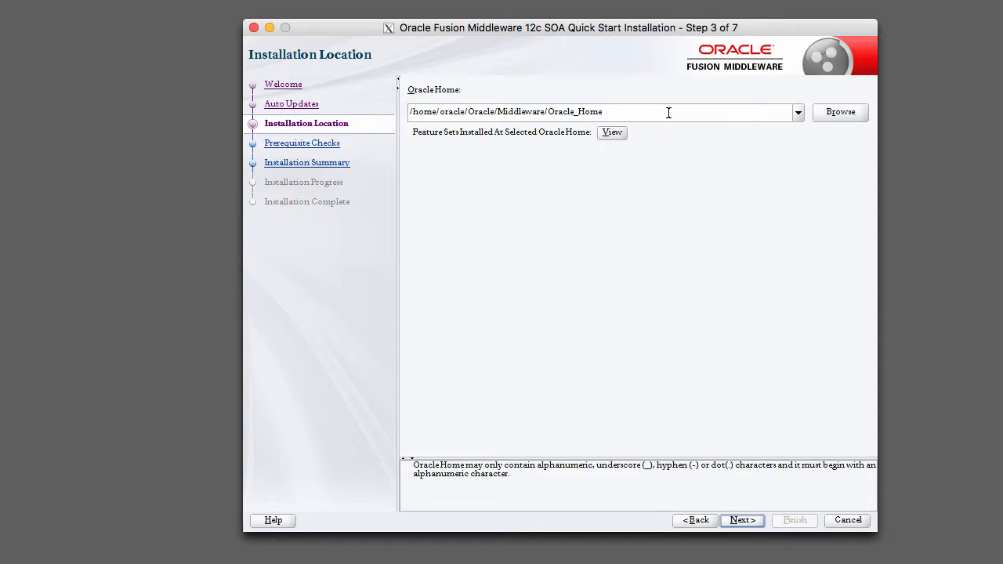
mouse_move(672, 208)
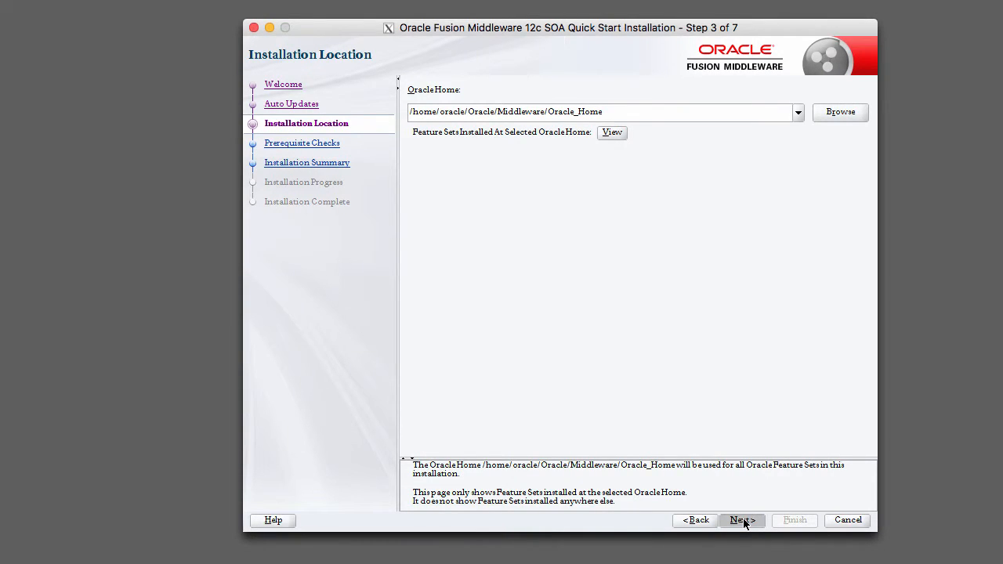
- Run Prerequisite Checks and expand the operating system and Java version results to confirm both passed
left_click(741, 520)
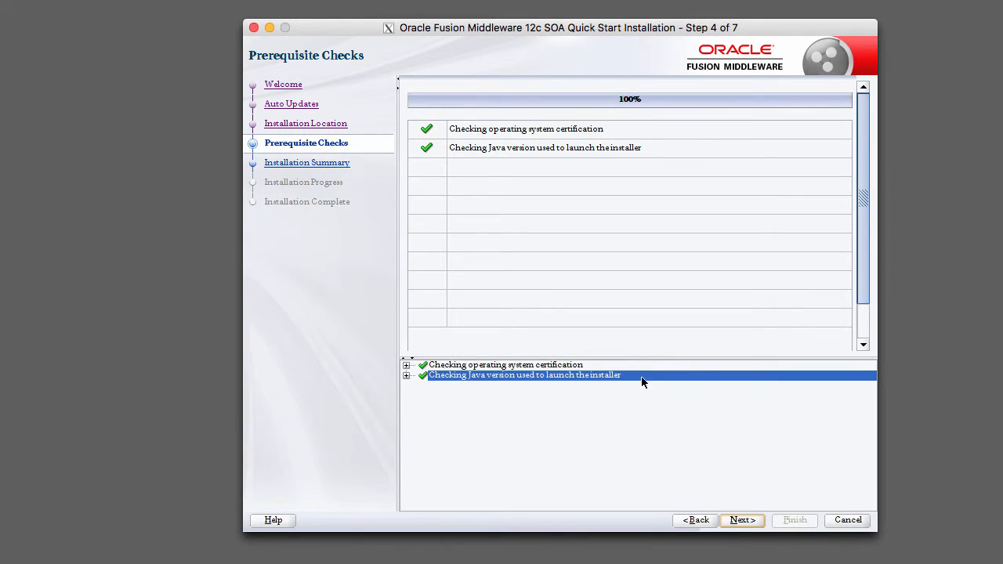
left_click(408, 365)
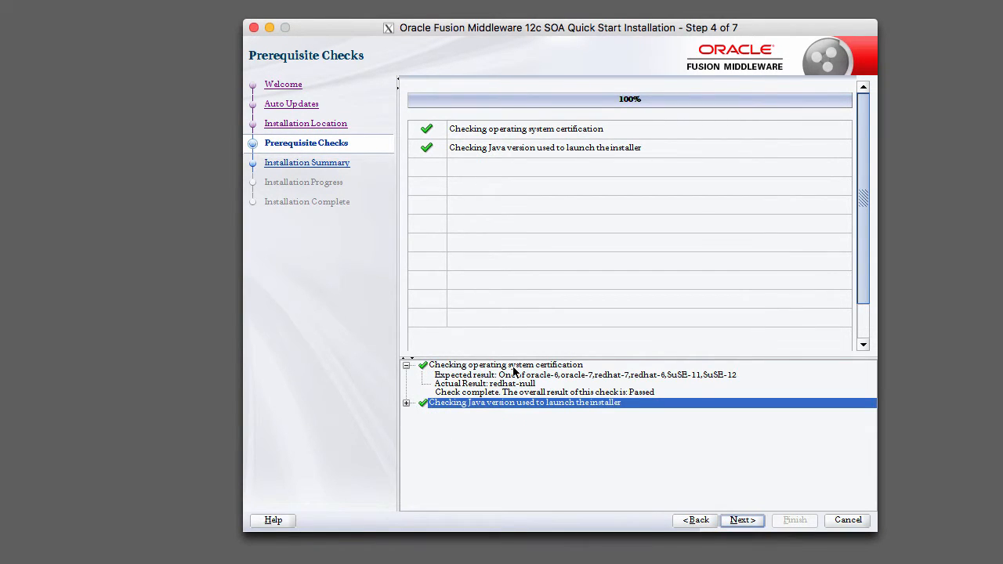
mouse_move(533, 378)
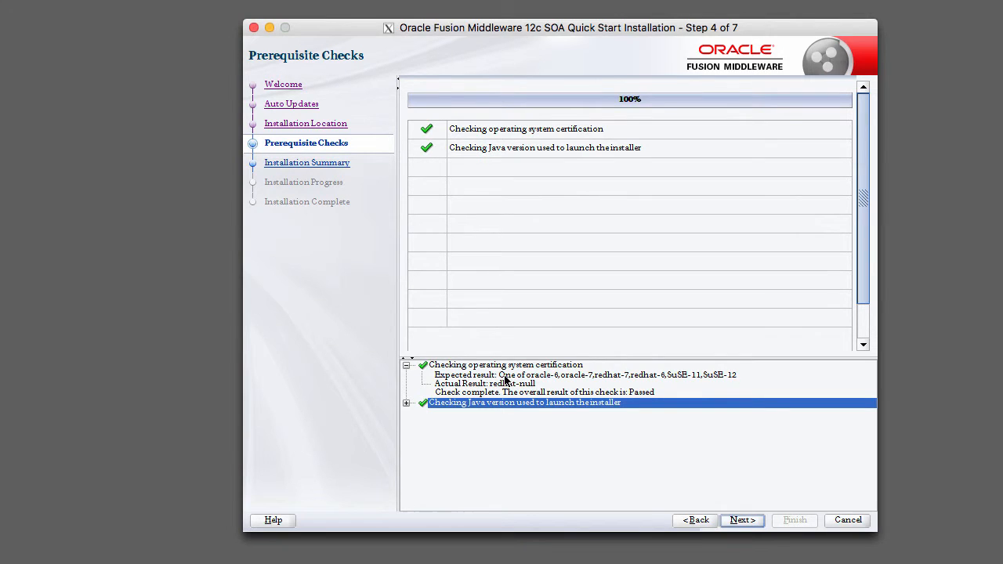
left_click(504, 364)
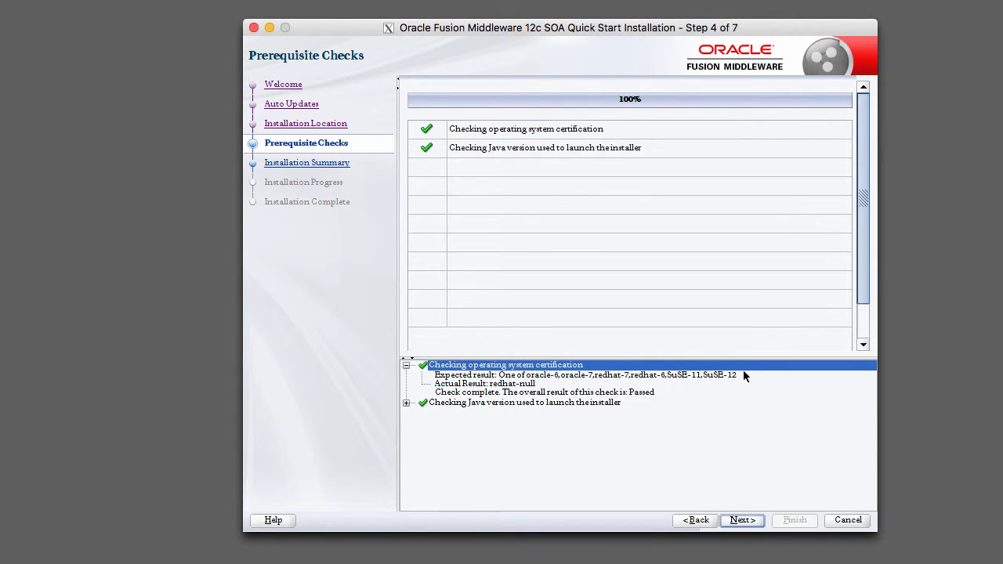
mouse_move(492, 391)
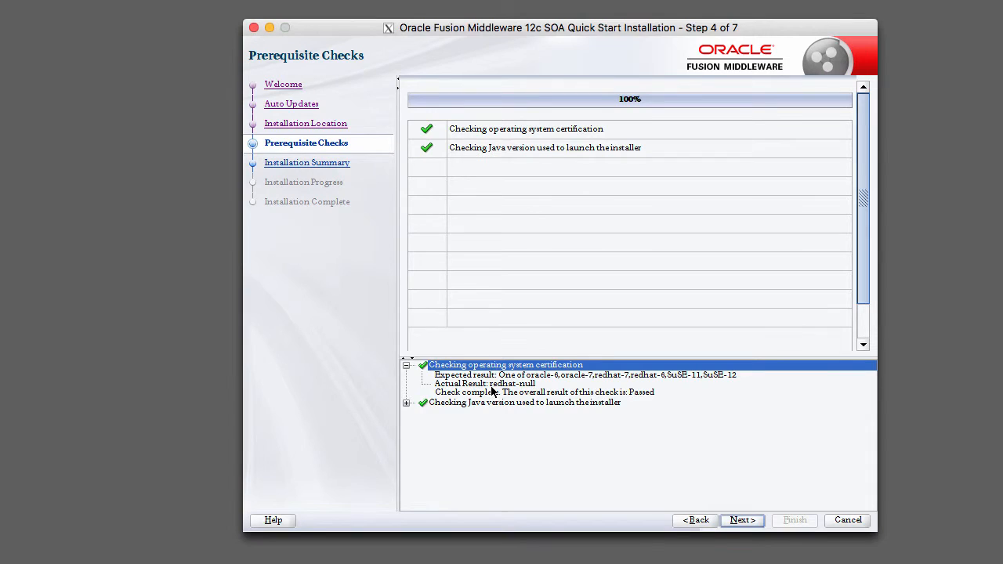
mouse_move(523, 391)
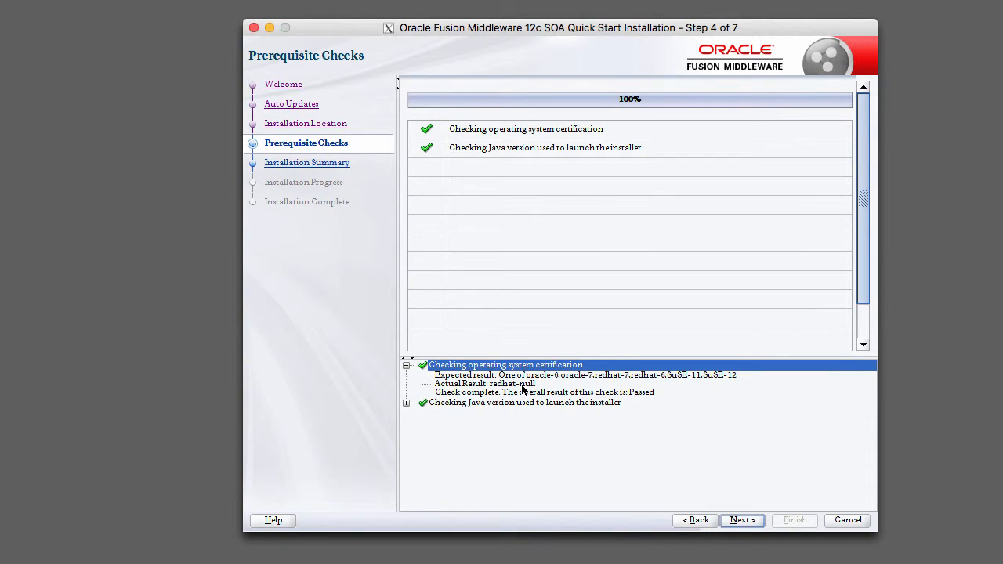
mouse_move(589, 389)
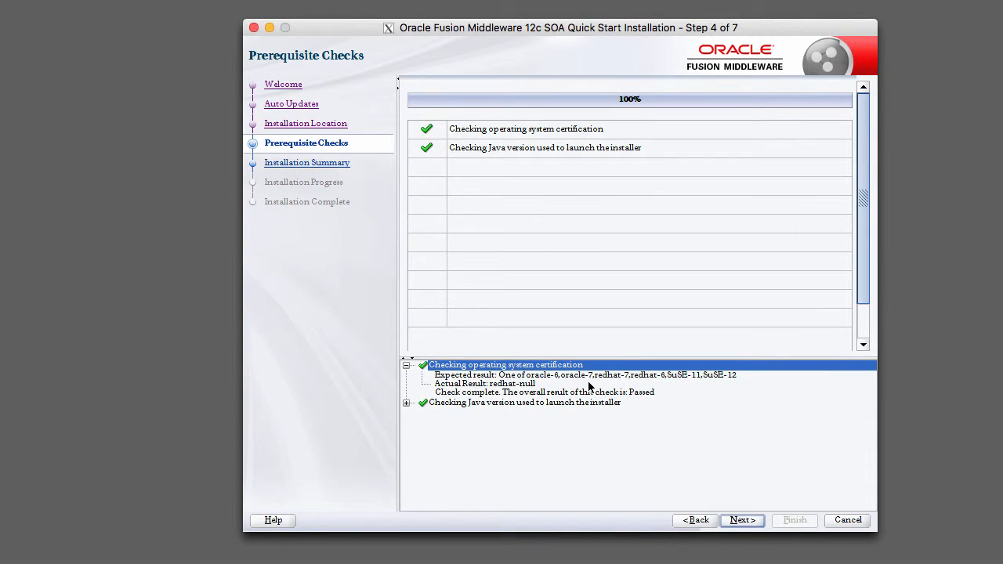
mouse_move(539, 383)
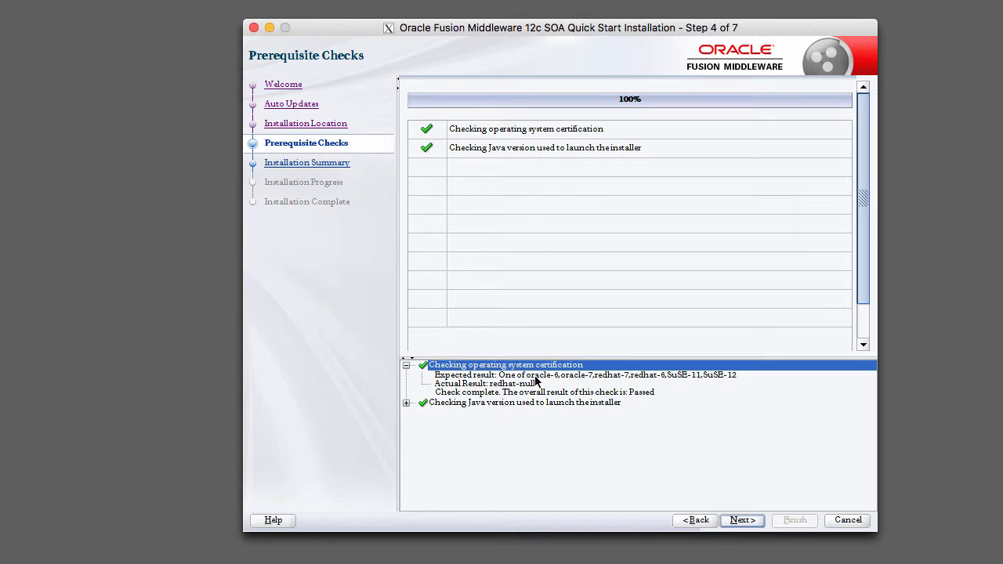
mouse_move(604, 381)
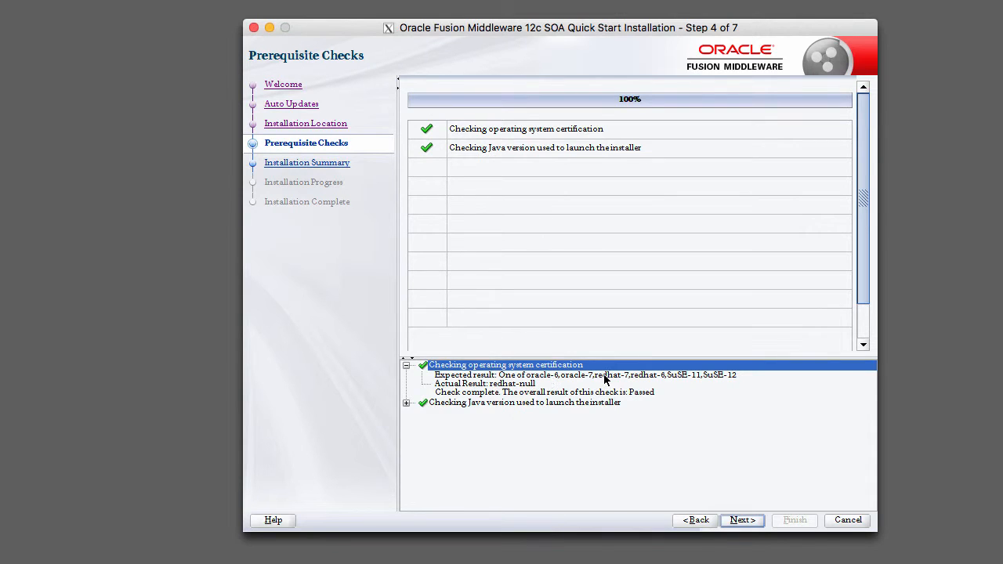
mouse_move(735, 385)
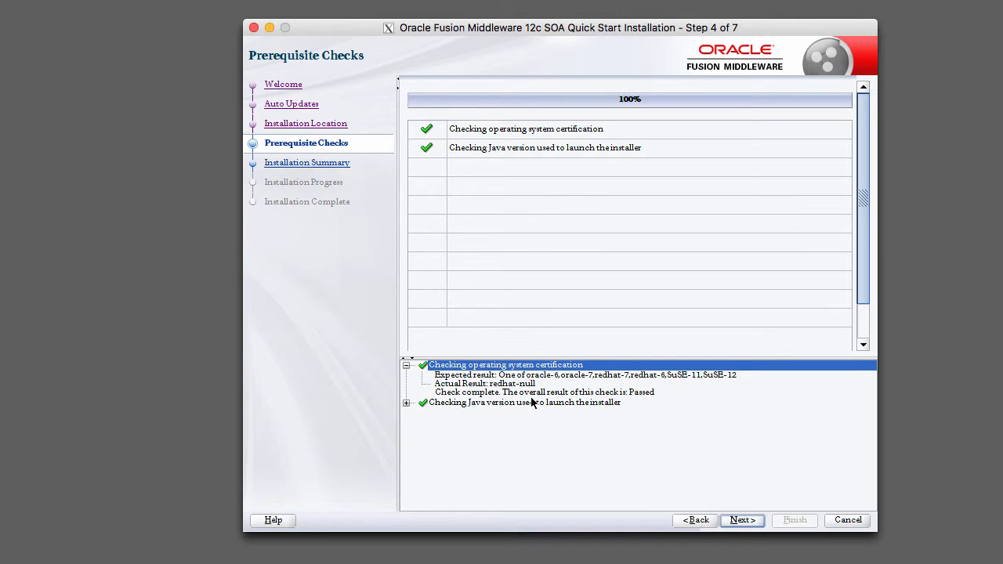
left_click(405, 401)
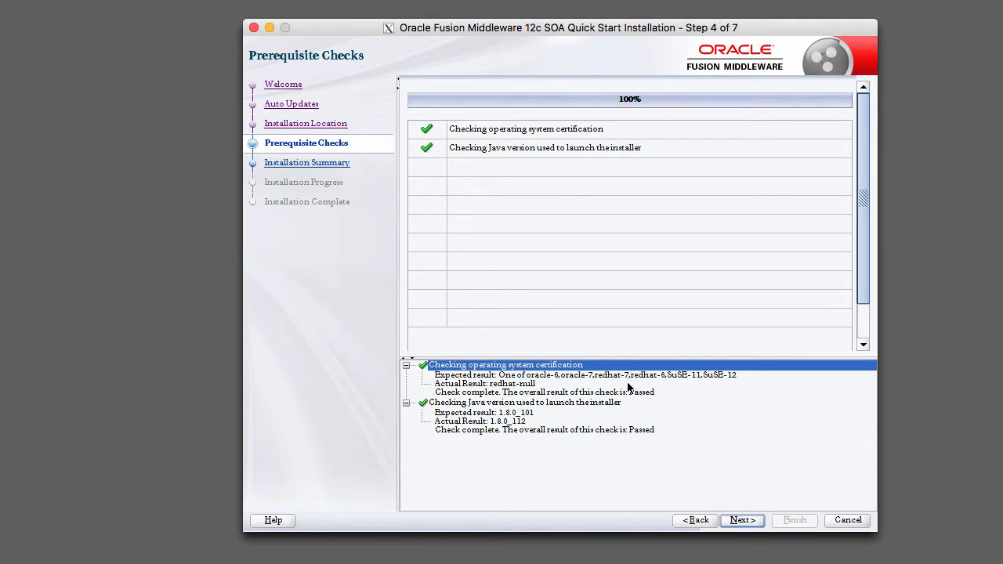
mouse_move(645, 389)
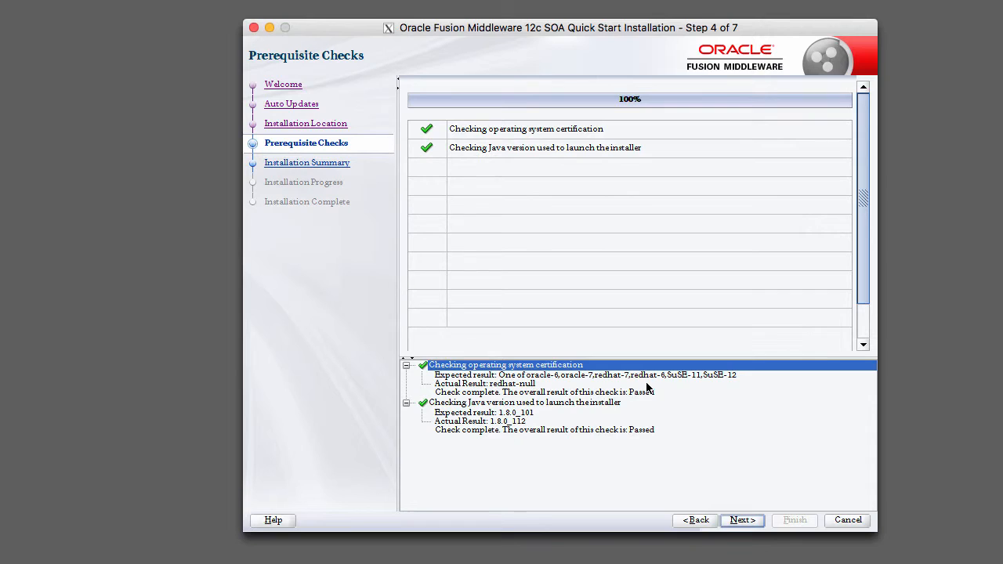
mouse_move(655, 387)
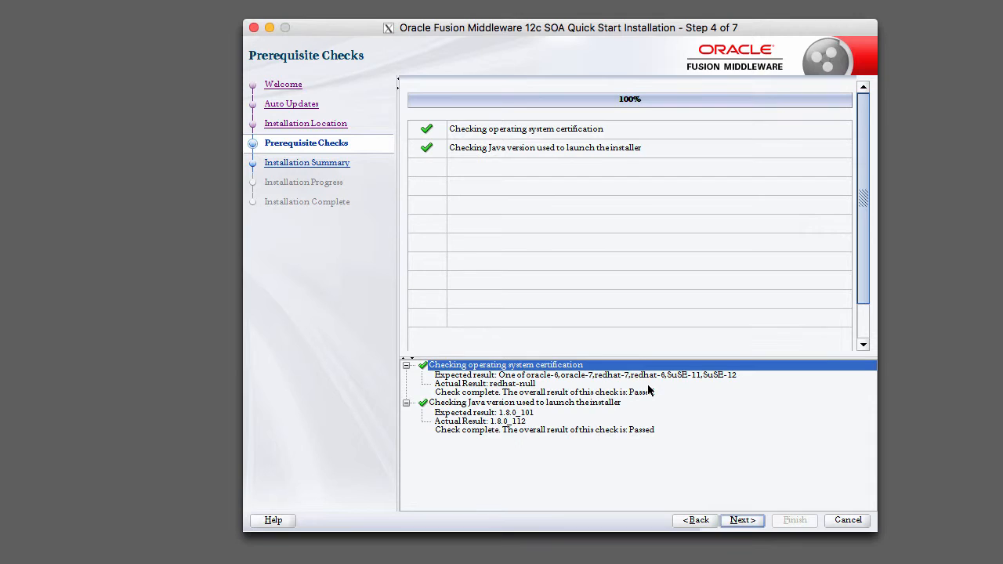
mouse_move(630, 395)
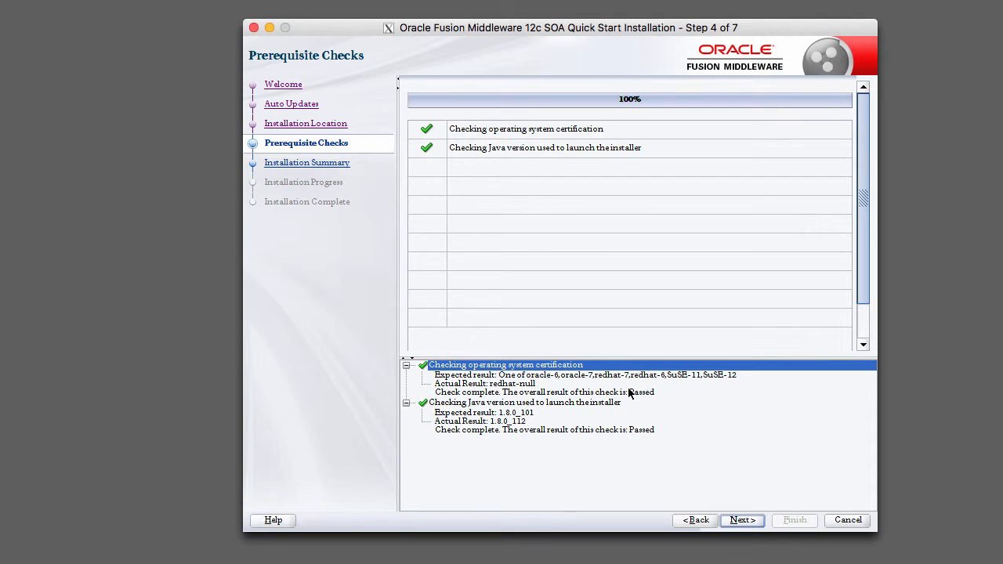
mouse_move(635, 390)
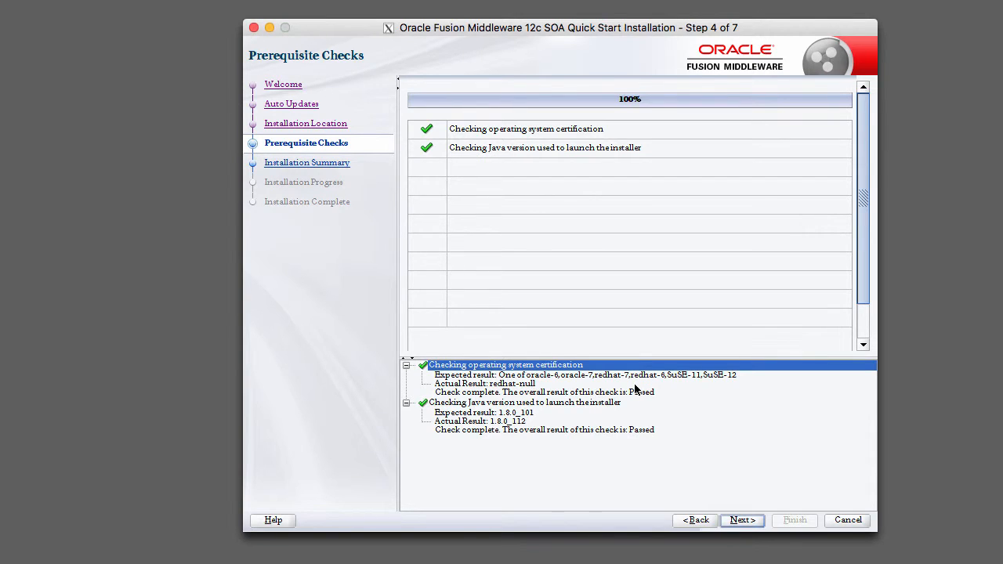
mouse_move(493, 432)
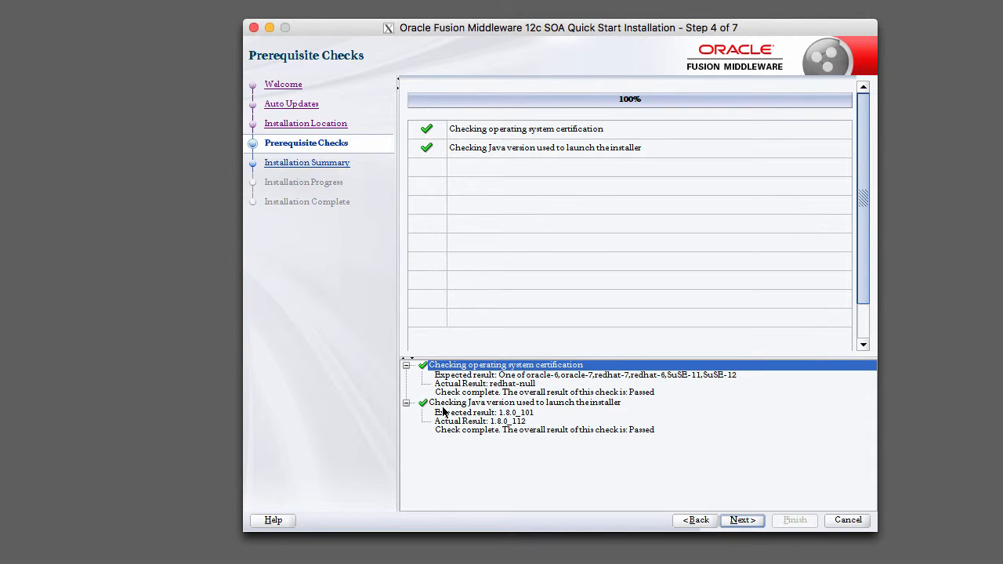
mouse_move(595, 406)
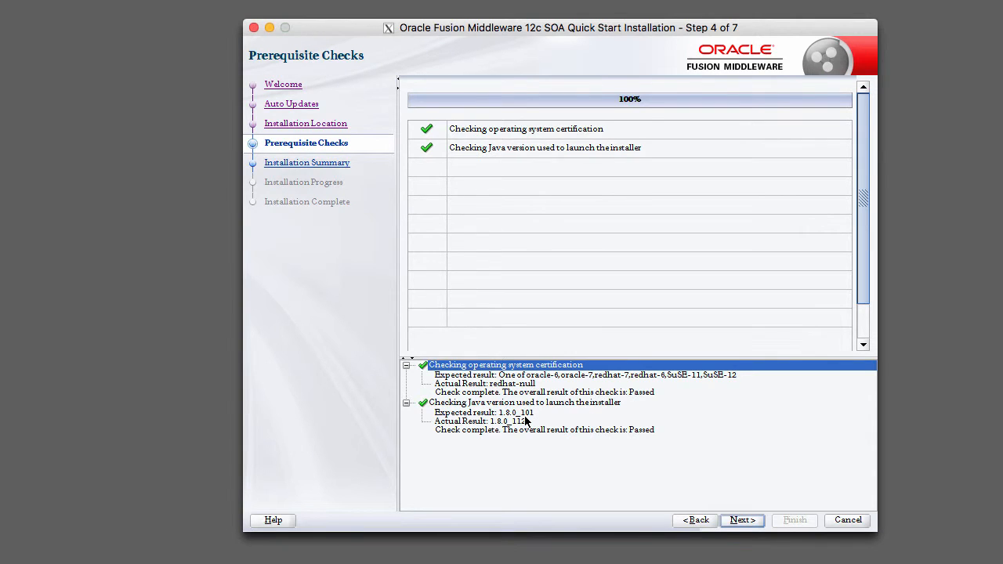
mouse_move(501, 420)
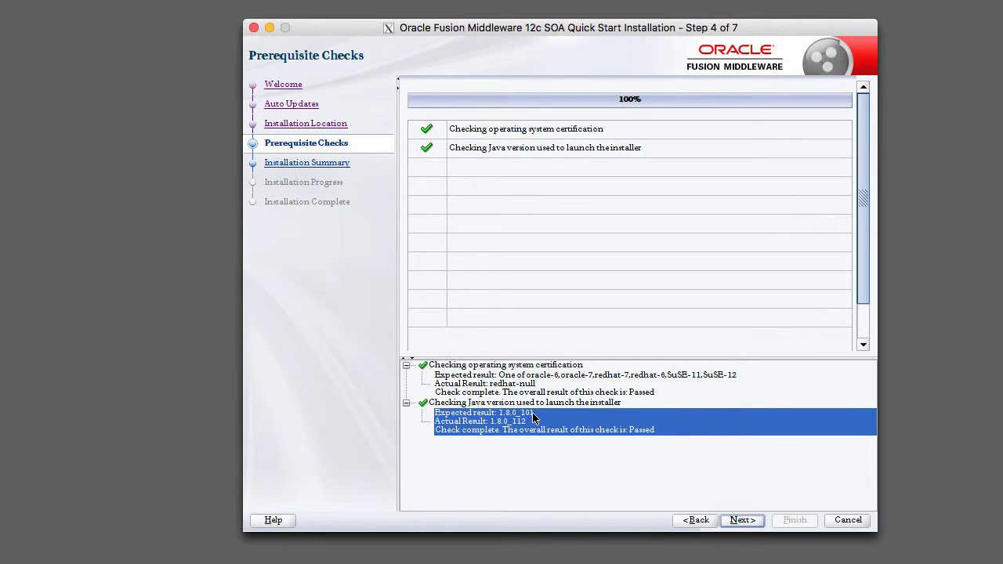
mouse_move(521, 429)
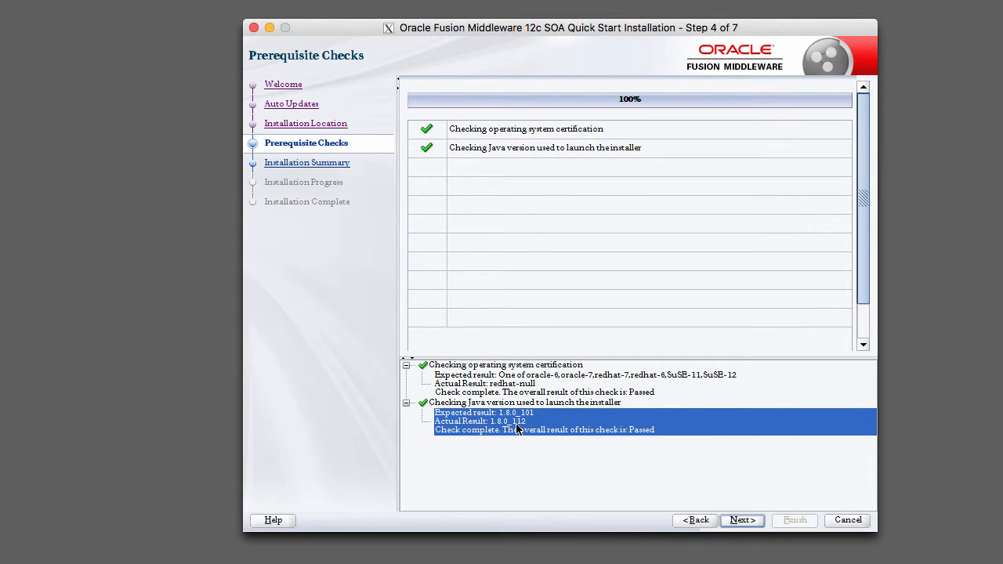
mouse_move(523, 429)
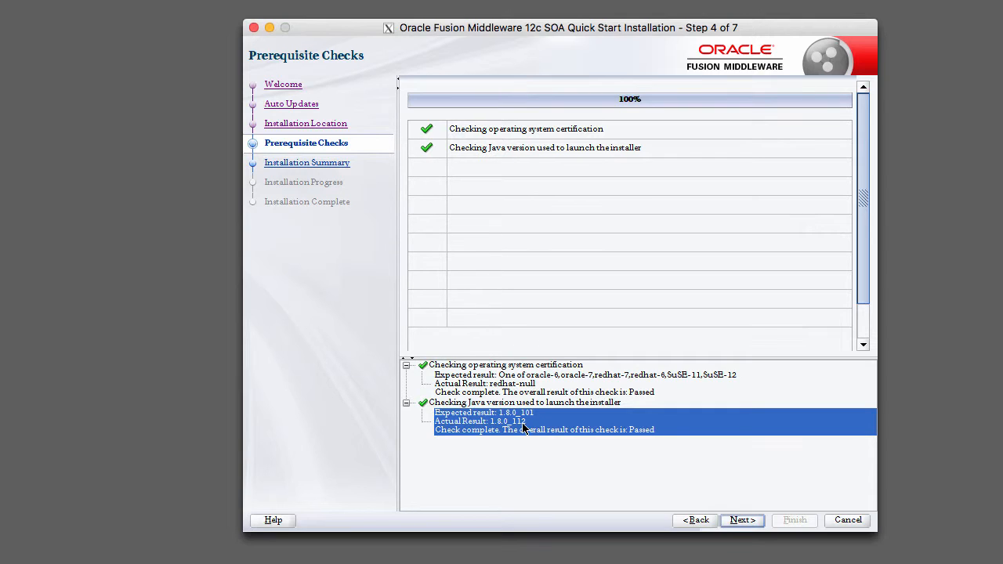
mouse_move(545, 432)
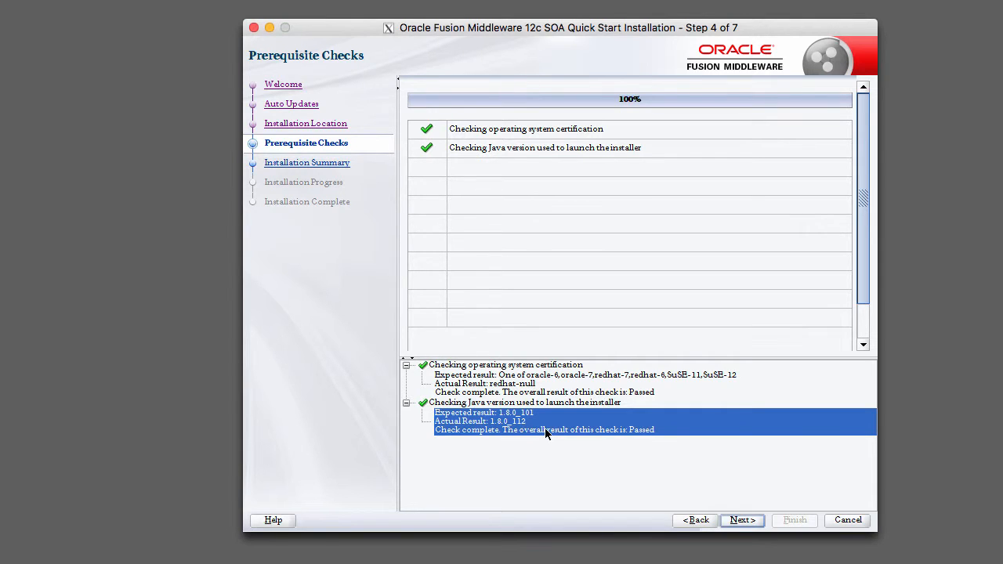
mouse_move(693, 279)
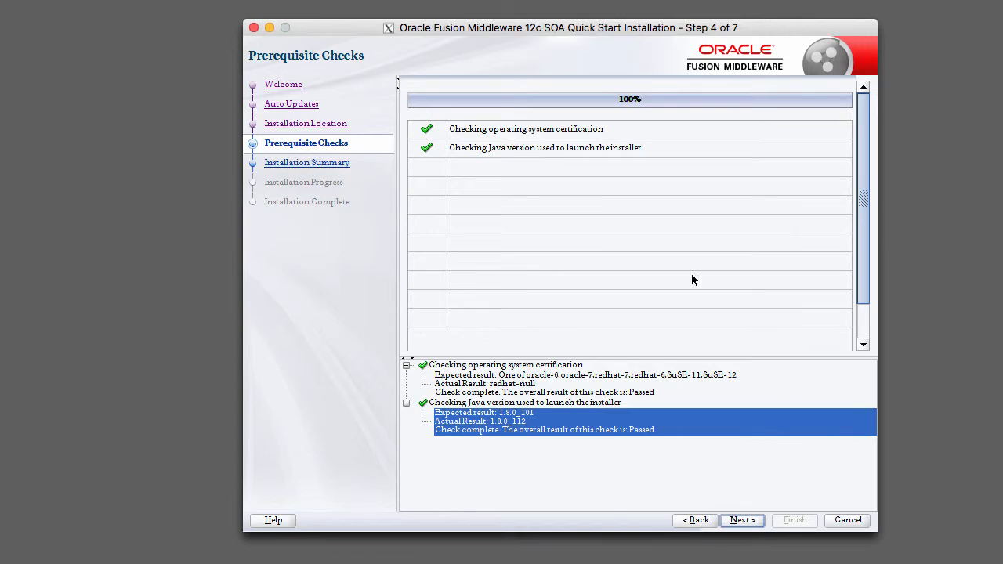
mouse_move(439, 407)
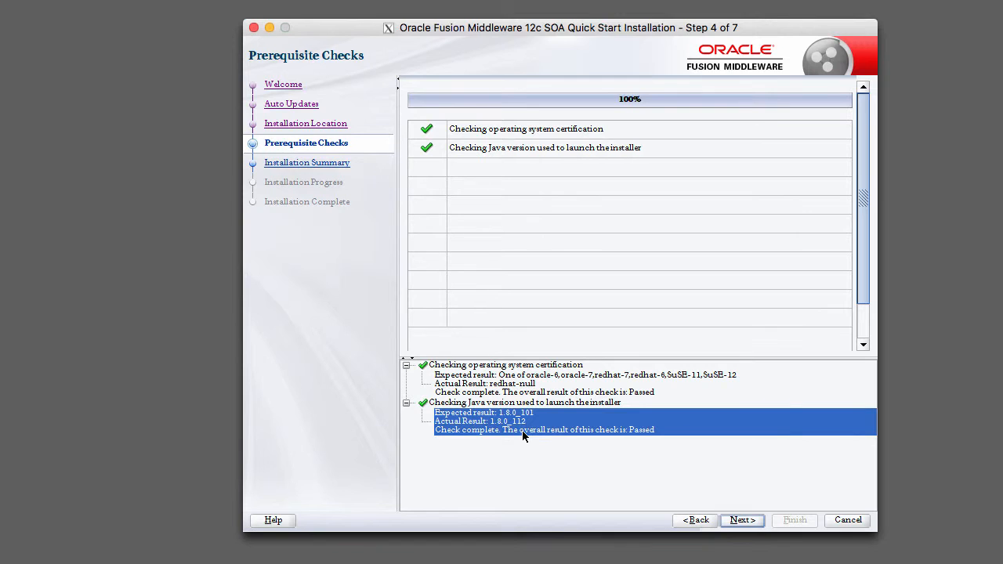
mouse_move(800, 507)
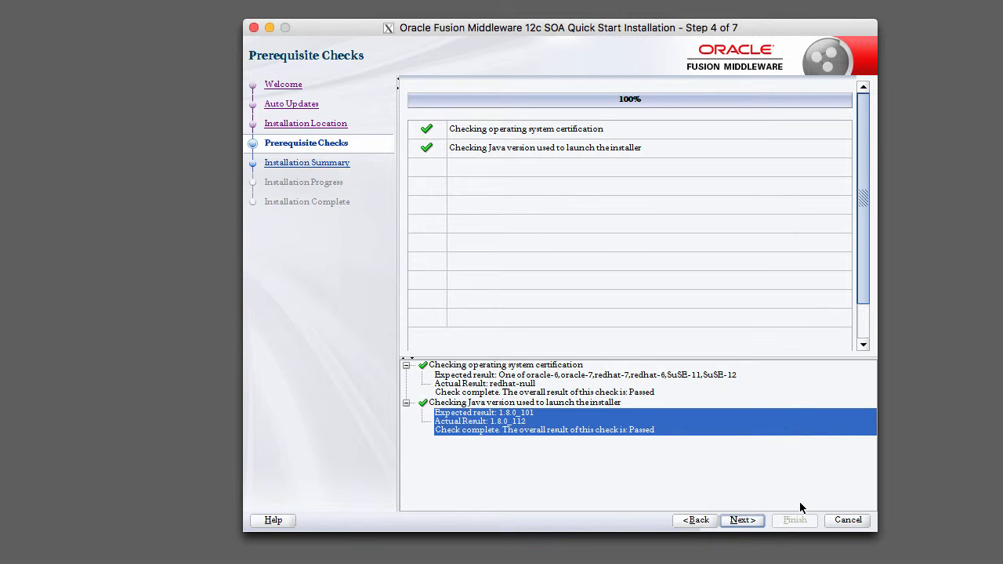
- Review the Installation Summary feature list, then start the SOA Quick Start install
left_click(741, 520)
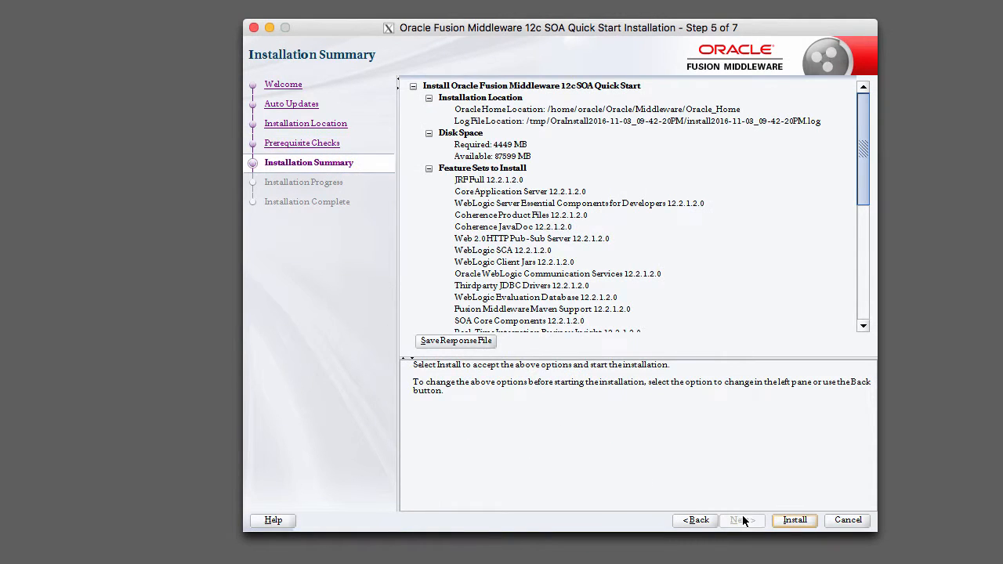
mouse_move(539, 206)
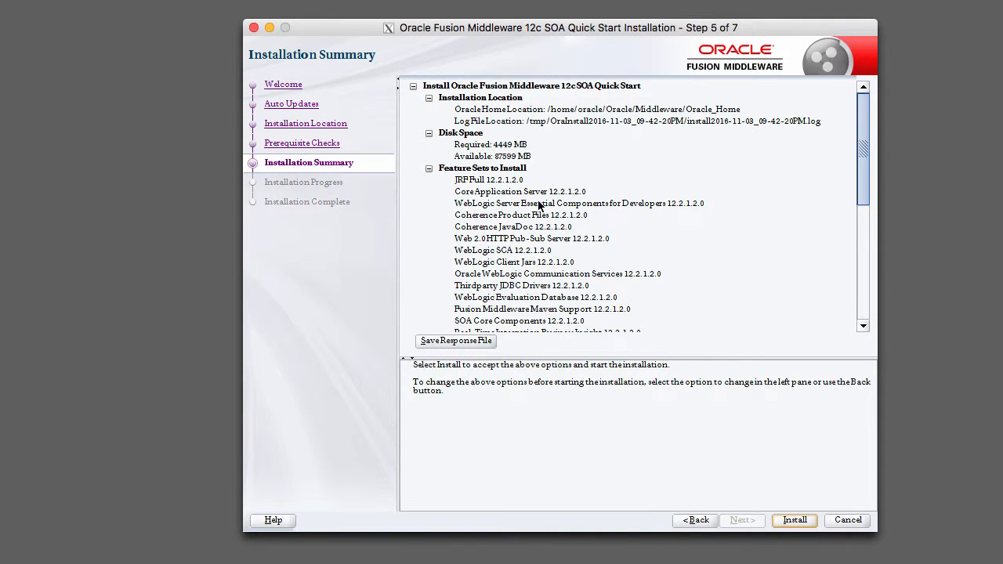
mouse_move(680, 104)
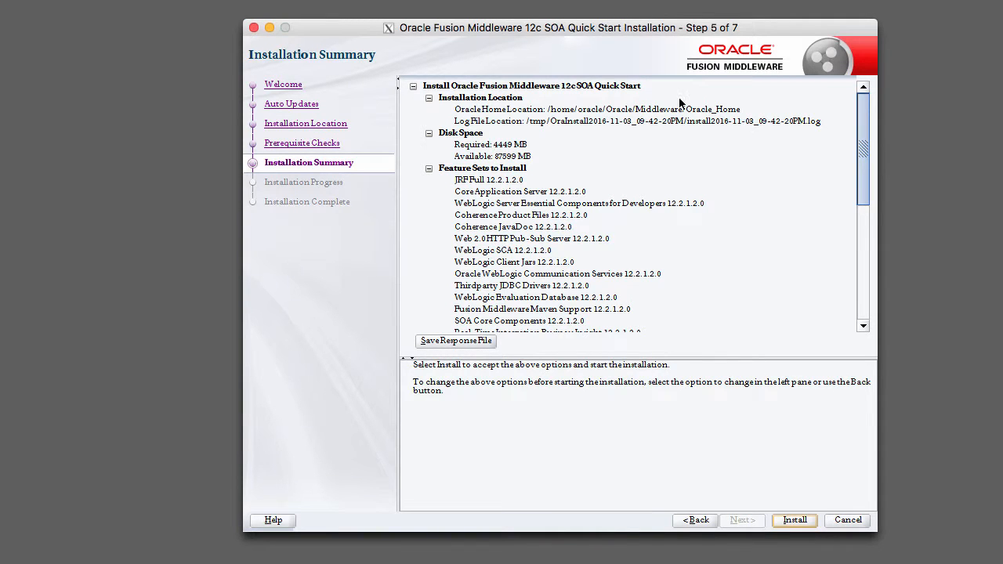
mouse_move(522, 170)
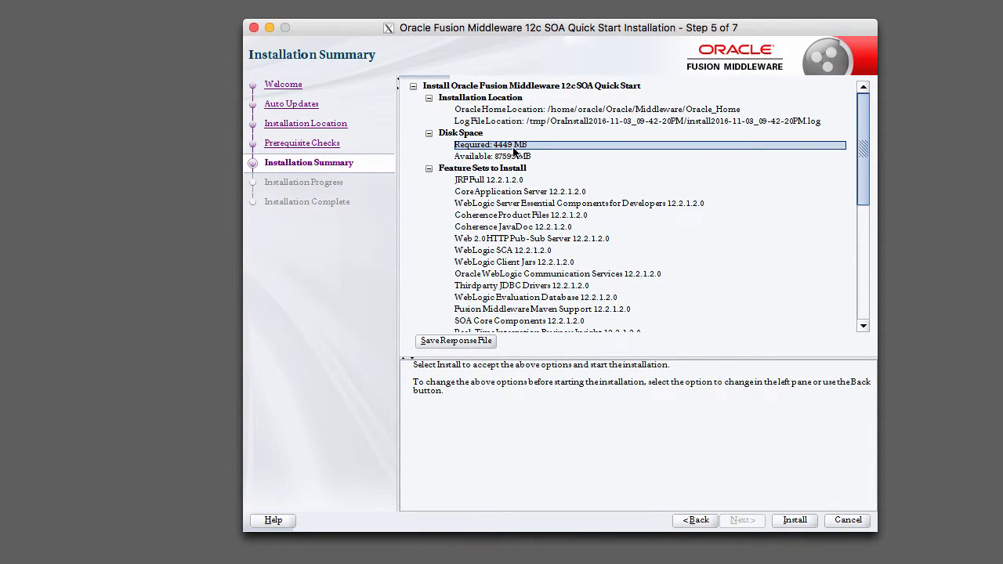
mouse_move(533, 149)
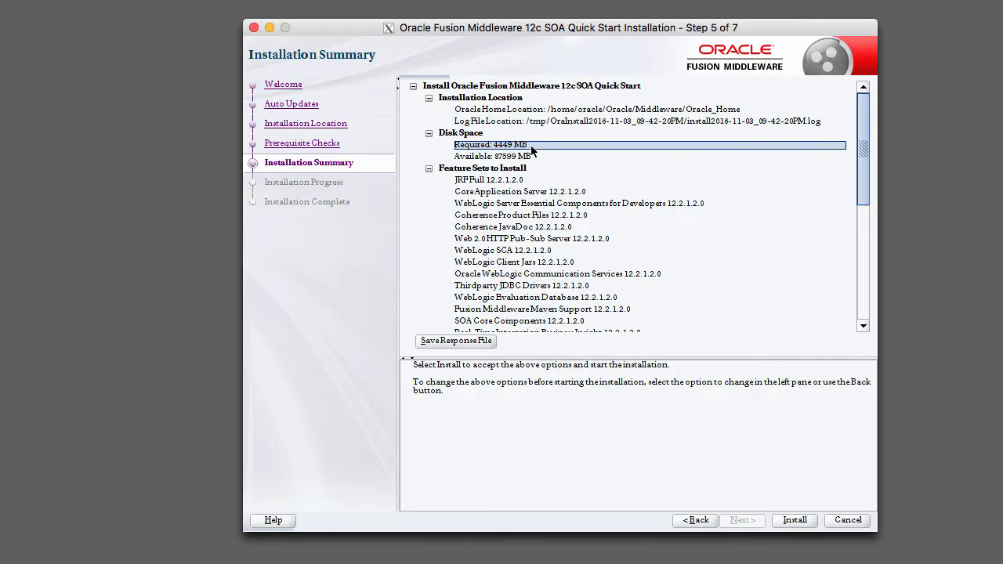
mouse_move(542, 162)
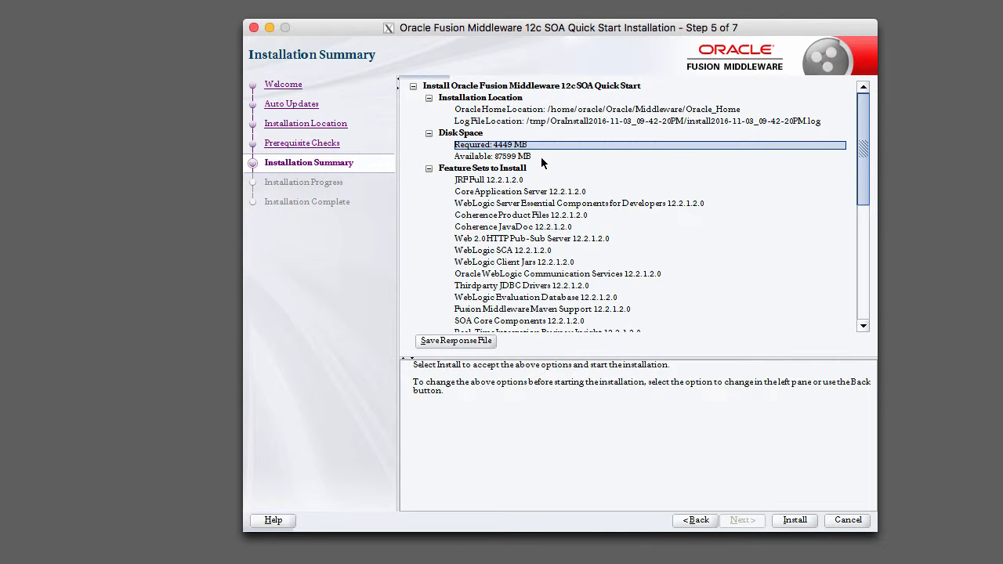
mouse_move(514, 206)
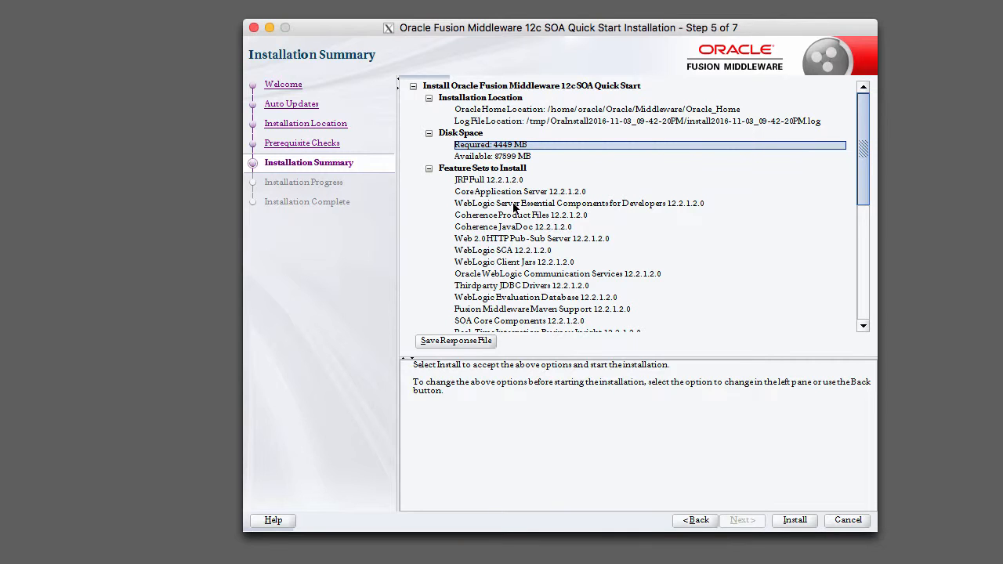
scroll("down", 3)
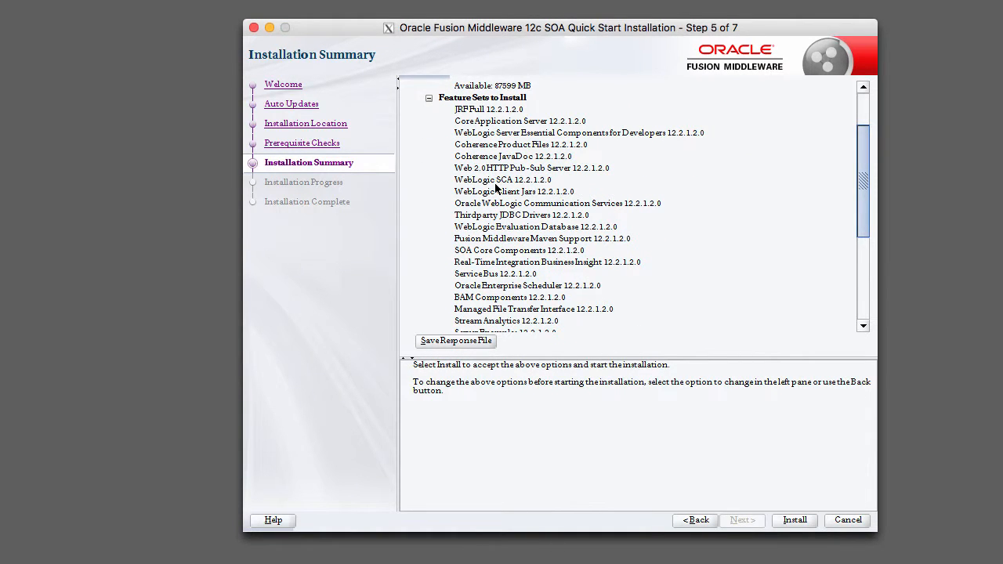
scroll("down", 3)
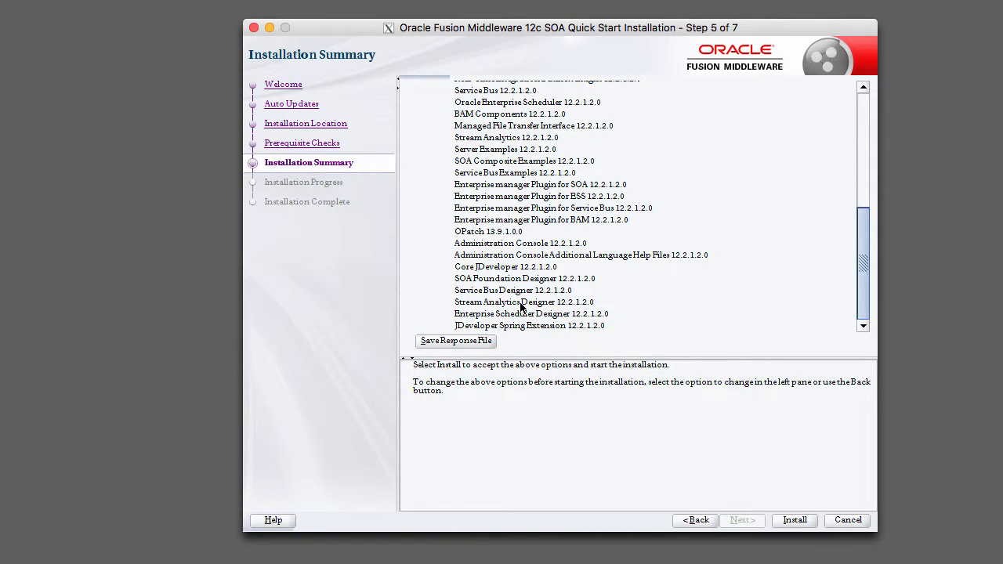
mouse_move(561, 274)
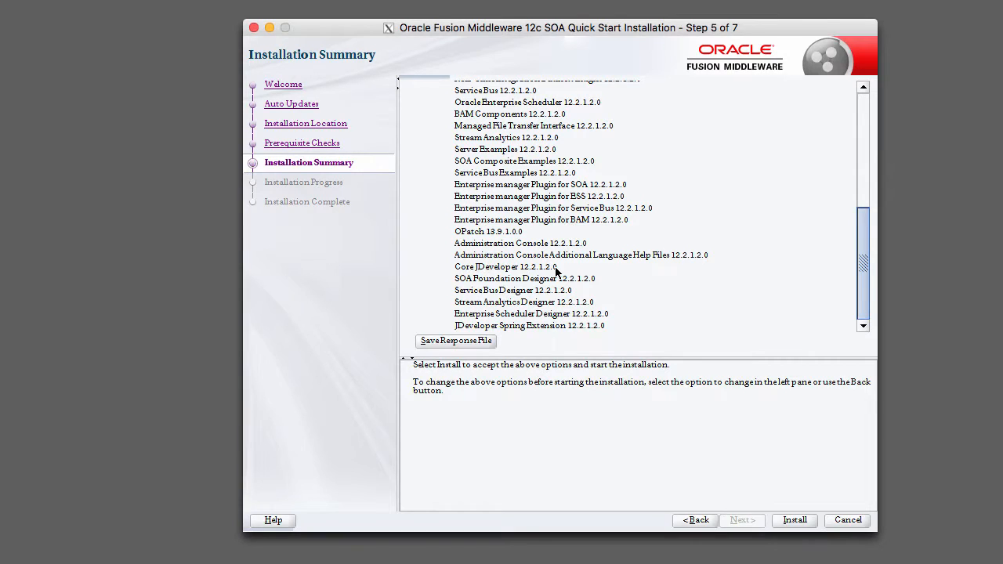
mouse_move(583, 279)
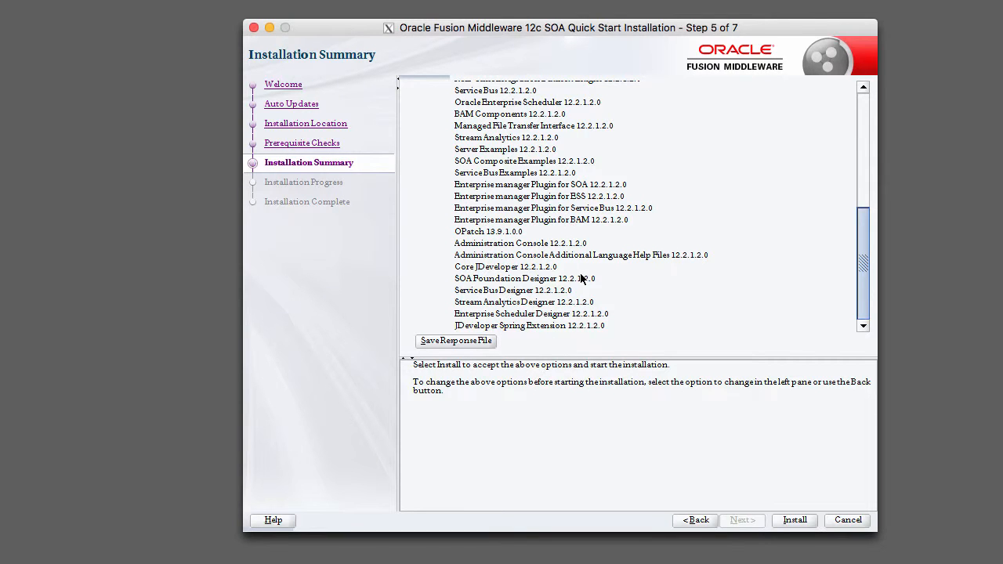
scroll("up", 3)
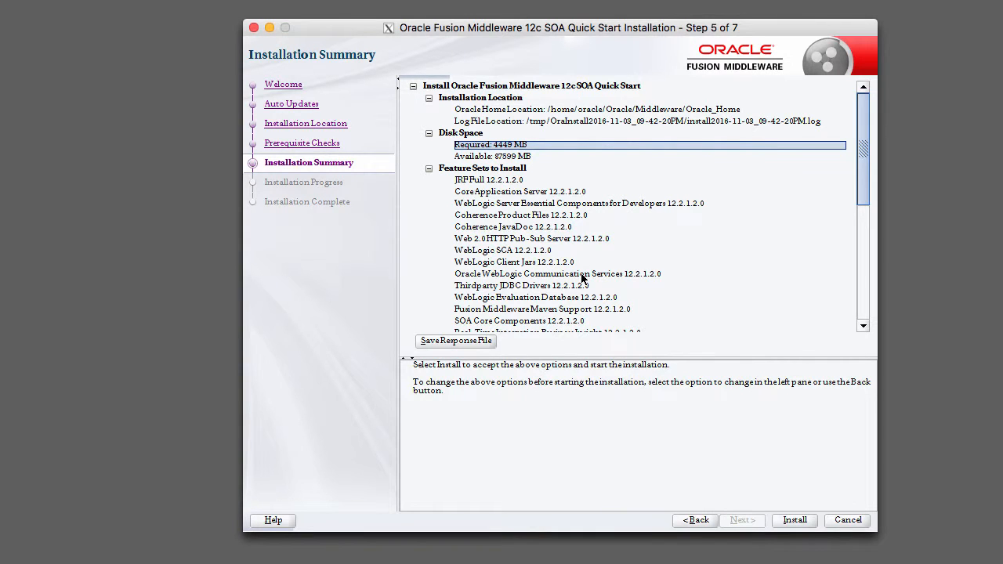
mouse_move(507, 367)
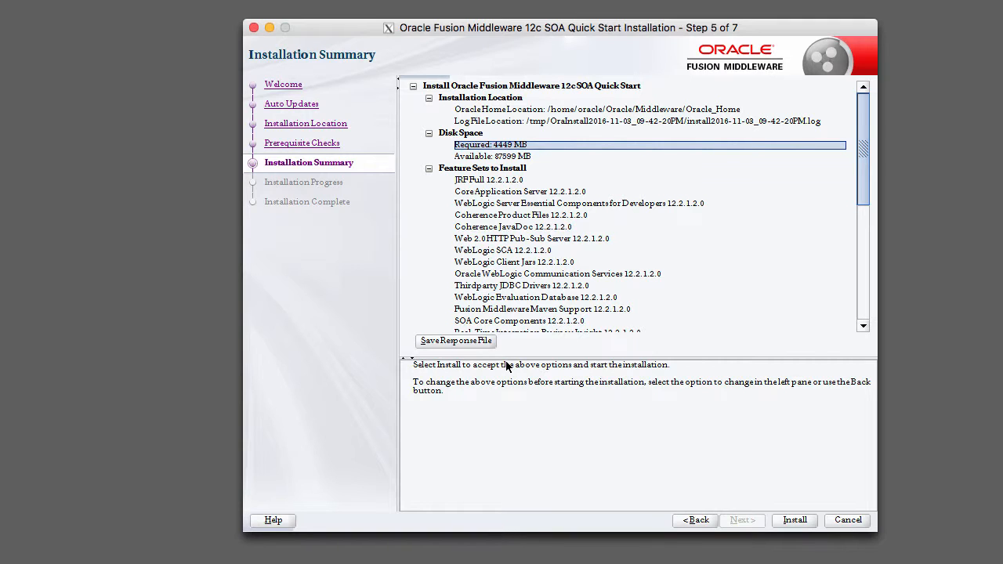
mouse_move(457, 357)
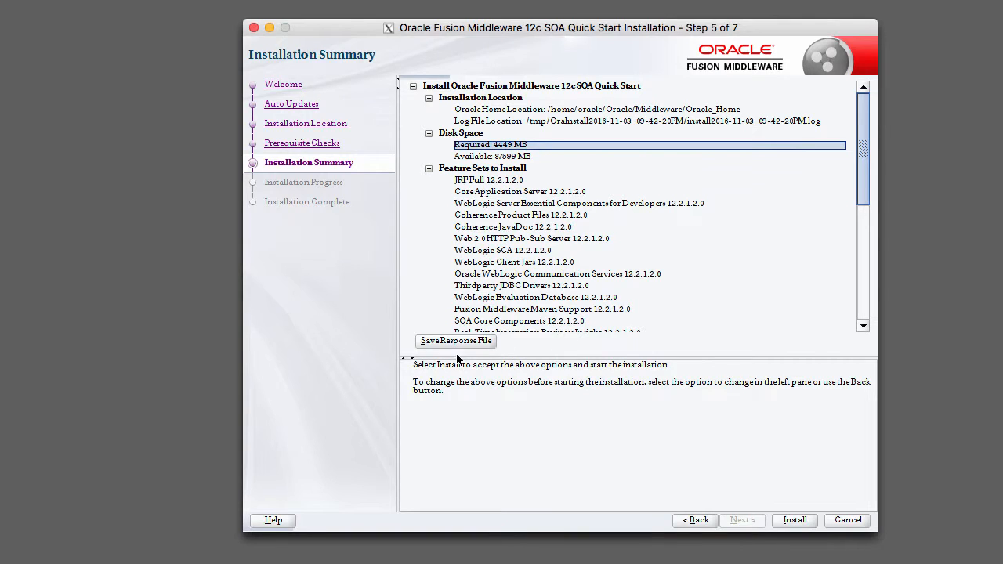
mouse_move(478, 350)
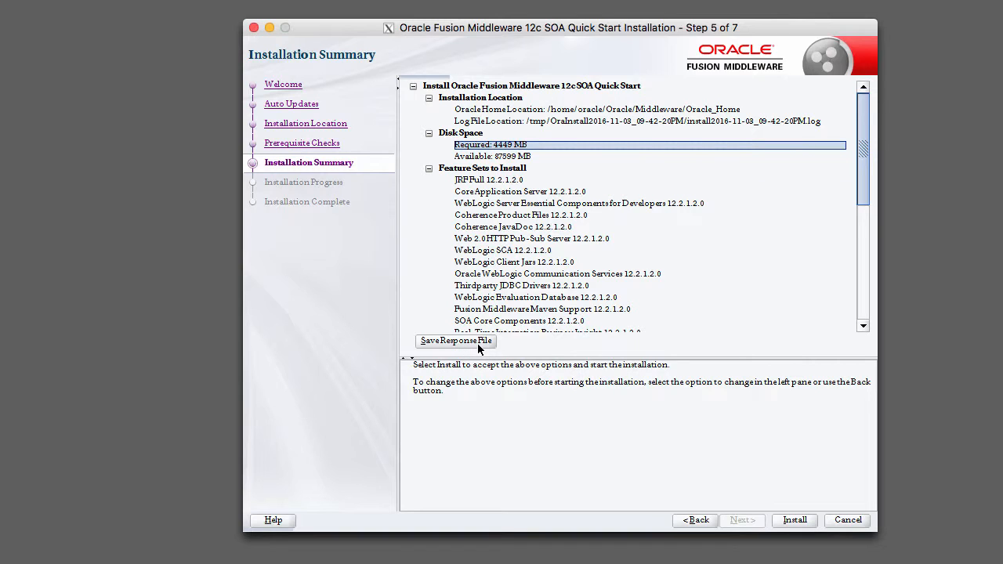
mouse_move(508, 344)
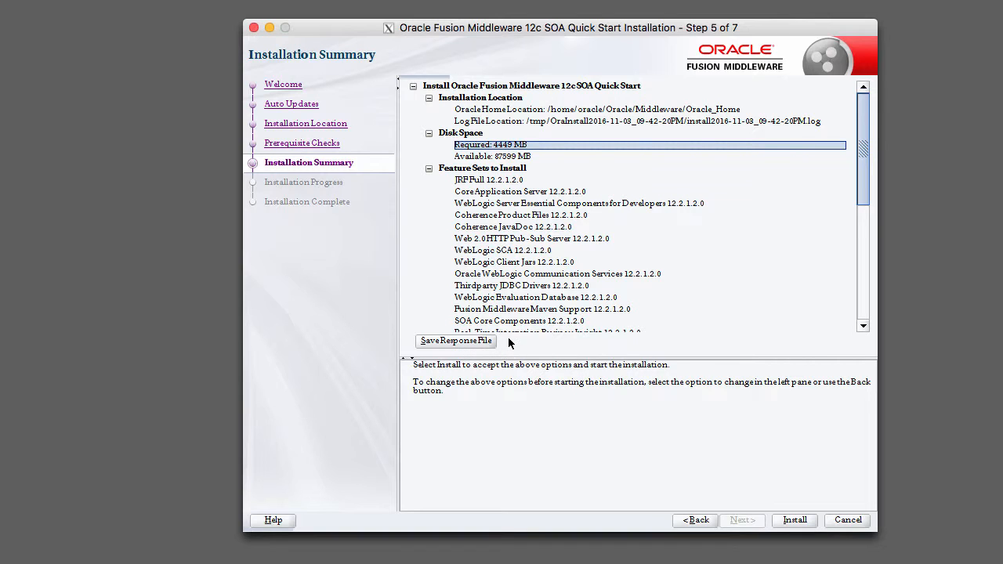
mouse_move(686, 428)
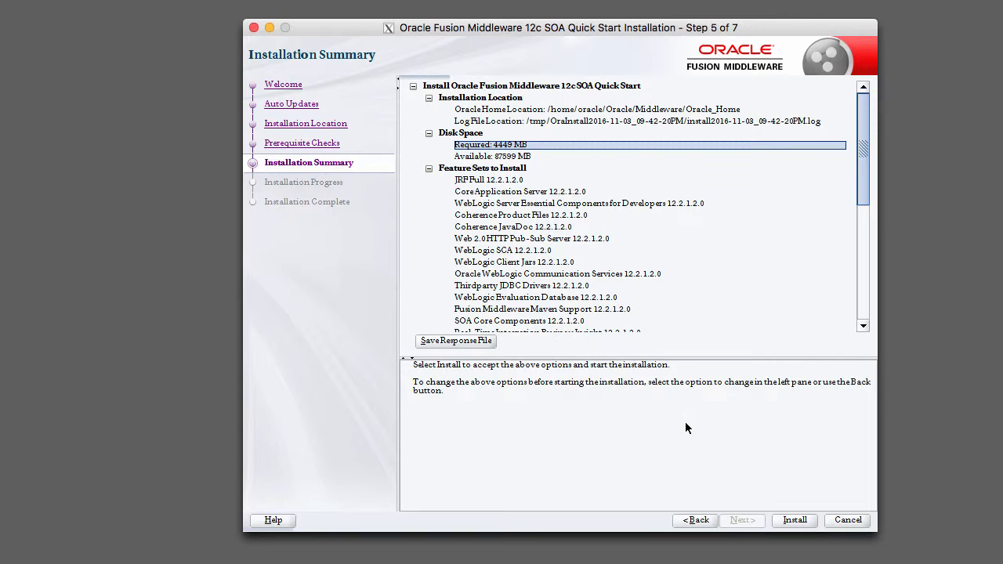
mouse_move(627, 245)
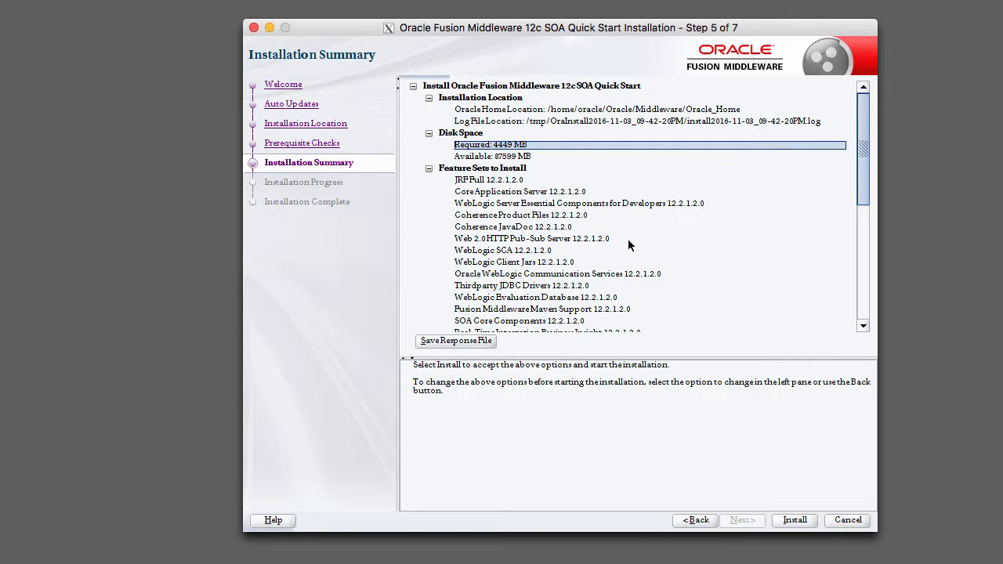
left_click(793, 520)
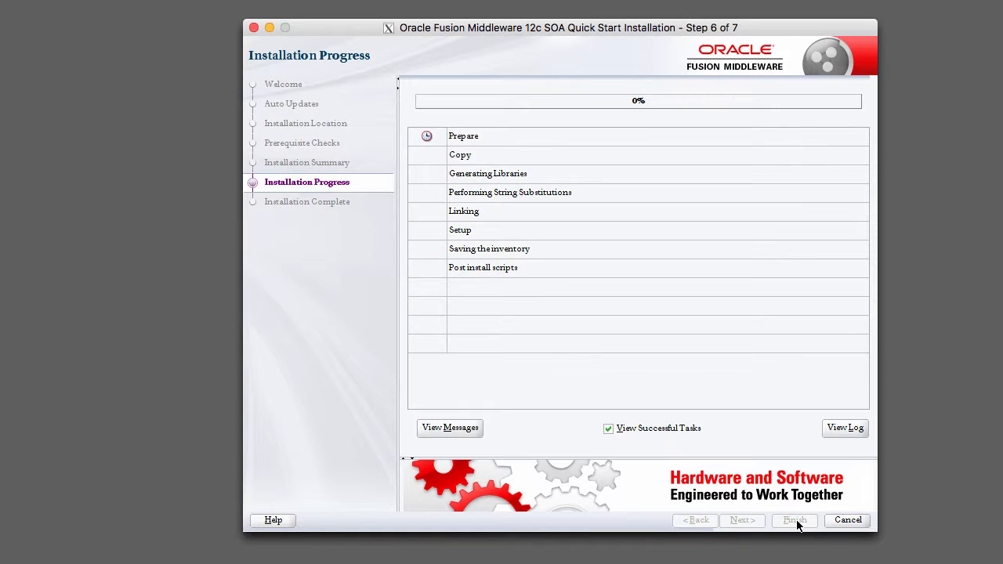
mouse_move(797, 525)
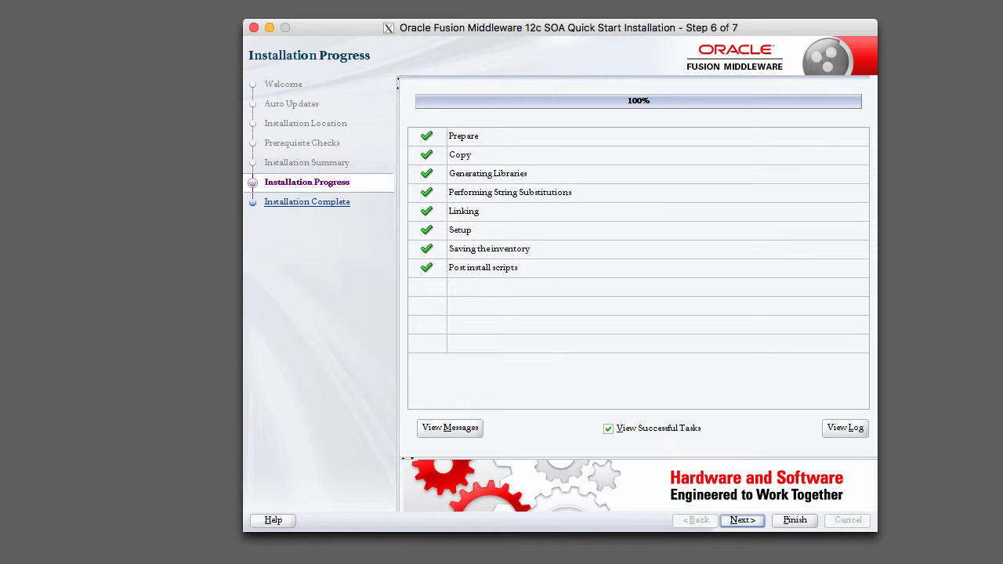
mouse_move(931, 413)
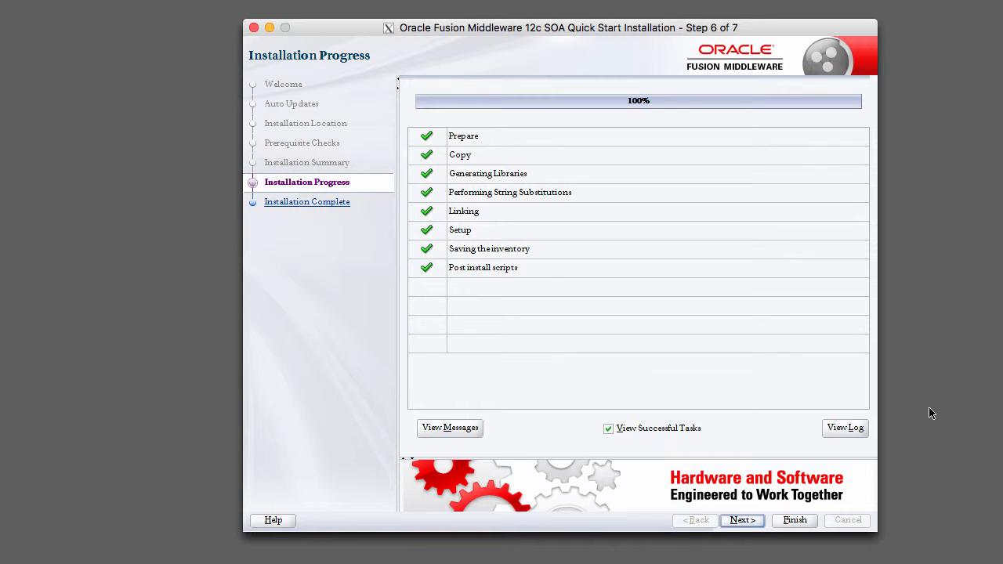
- Advance from the finished 100% Installation Progress to step 7 of 7
left_click(741, 520)
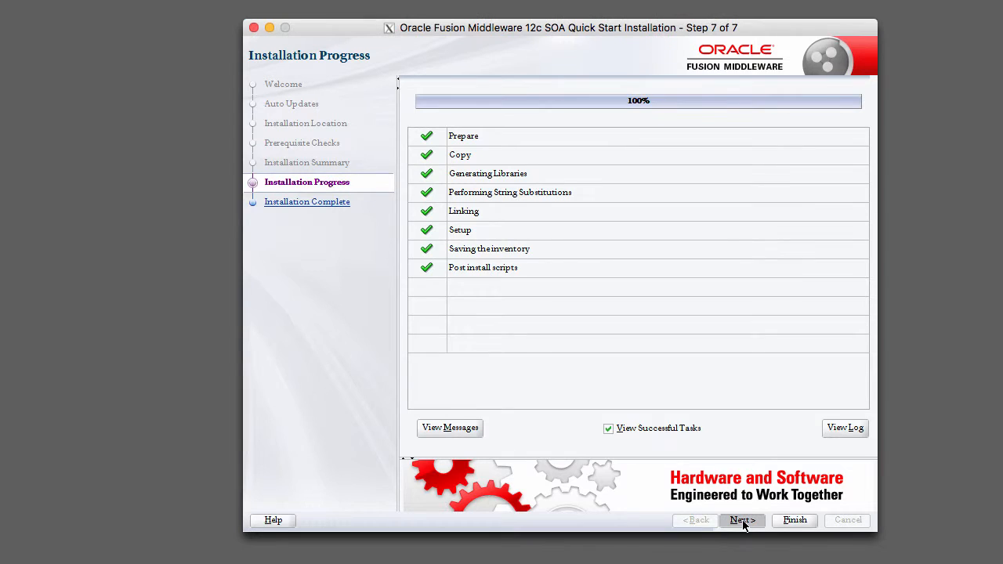
- On Installation Complete, uncheck Start JDeveloper so it won't launch afterward
left_click(741, 521)
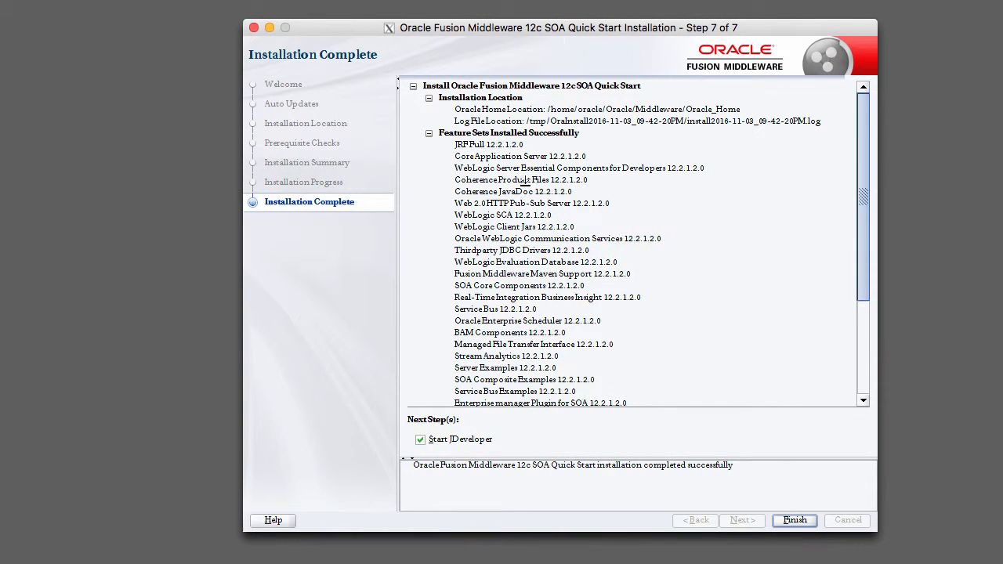
mouse_move(479, 169)
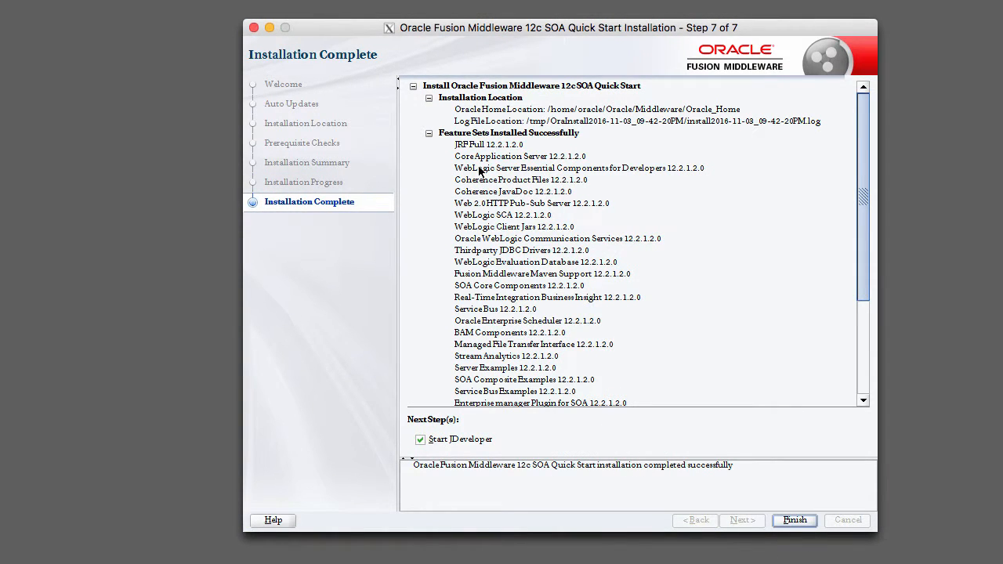
mouse_move(766, 116)
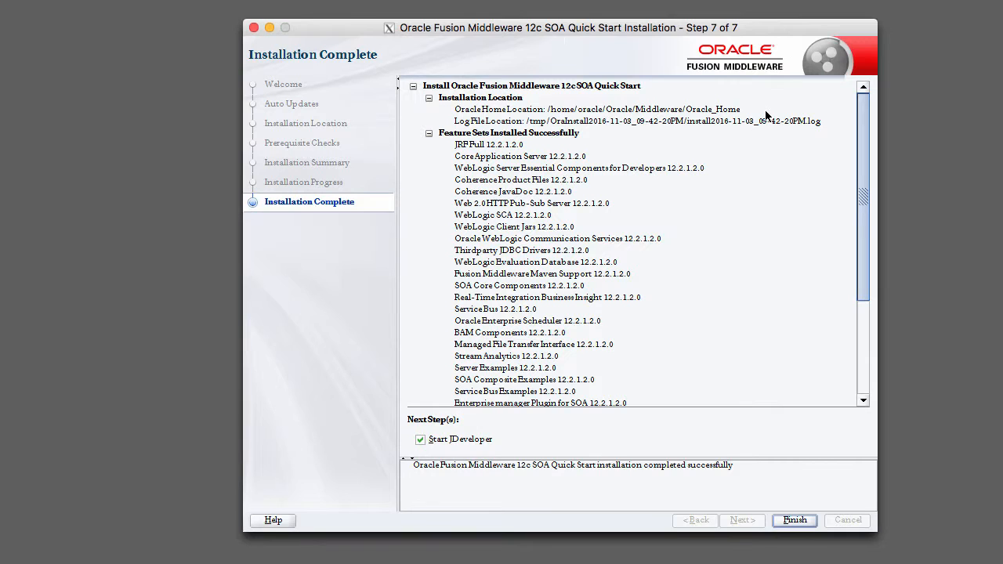
mouse_move(805, 129)
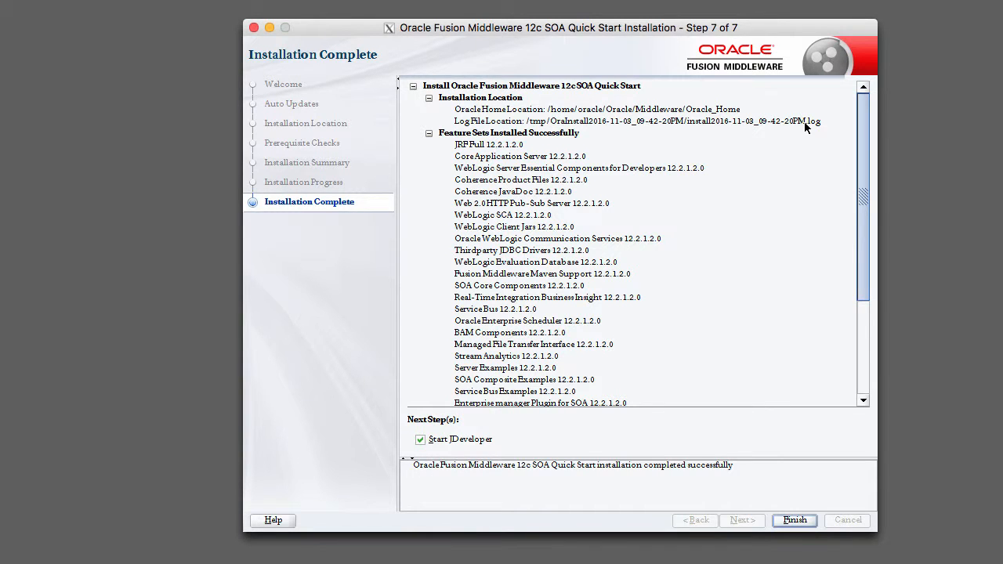
mouse_move(802, 200)
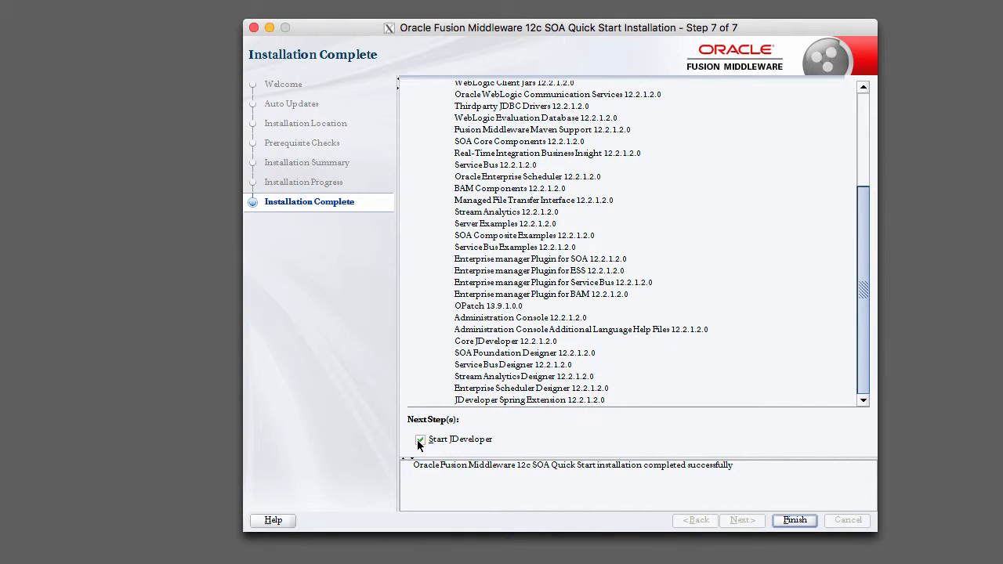
left_click(420, 439)
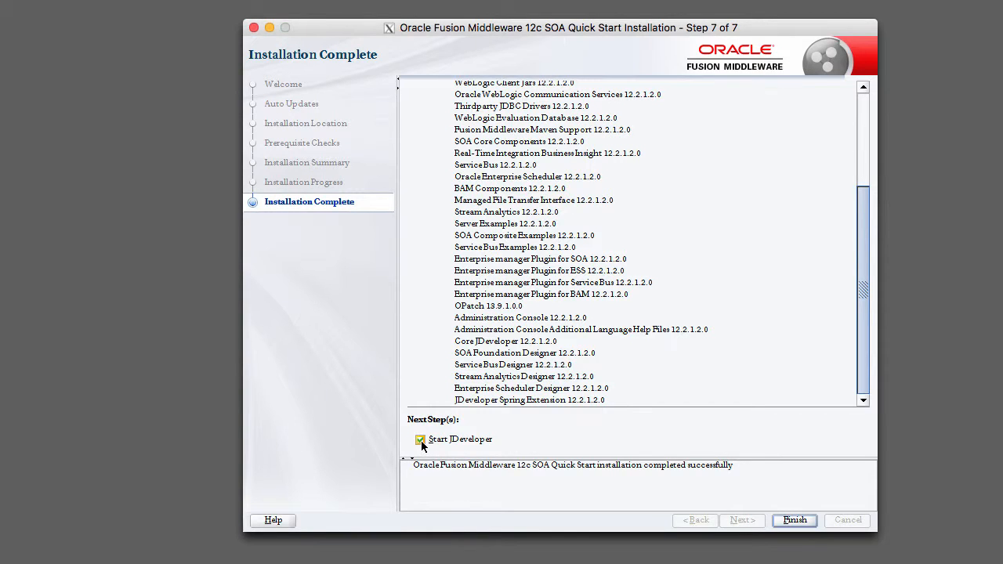
left_click(420, 439)
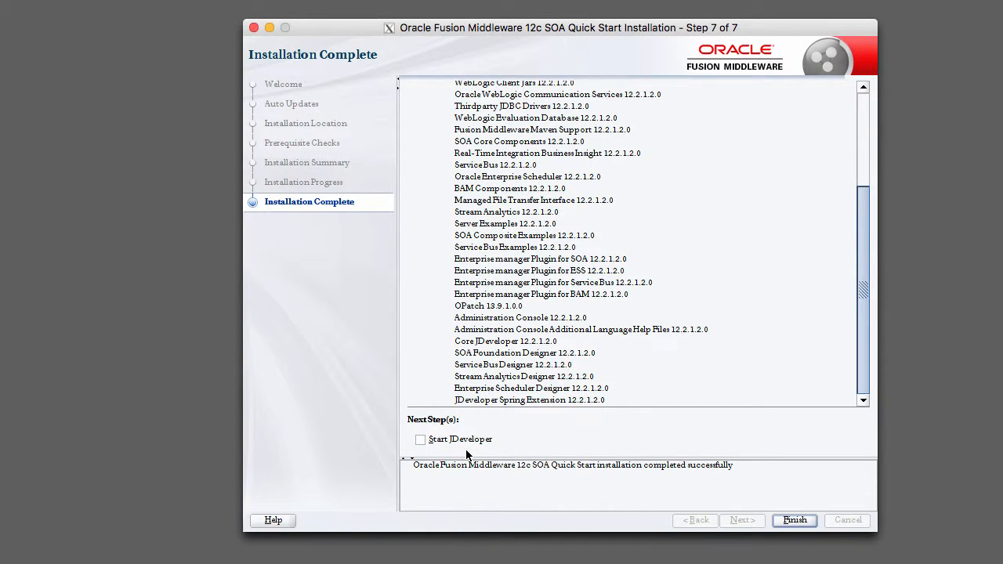